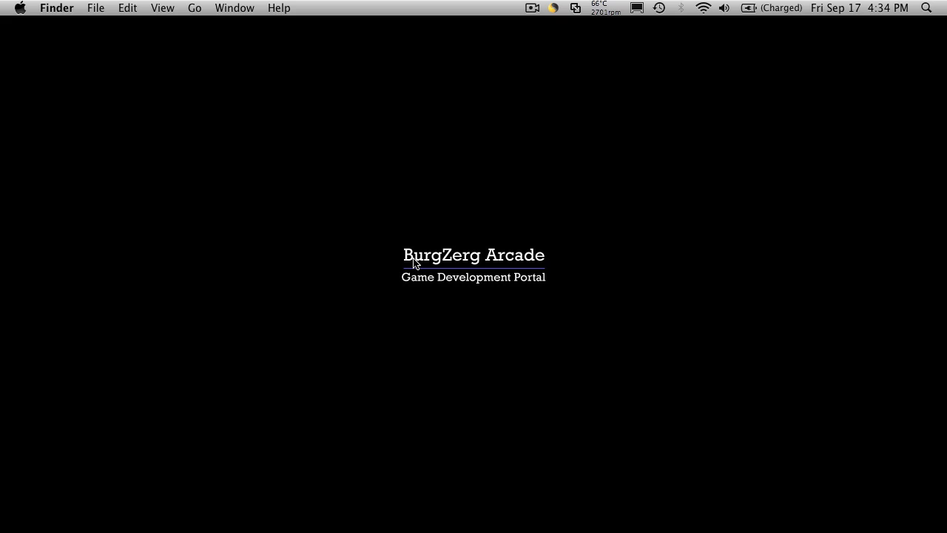
mouse_move(350, 531)
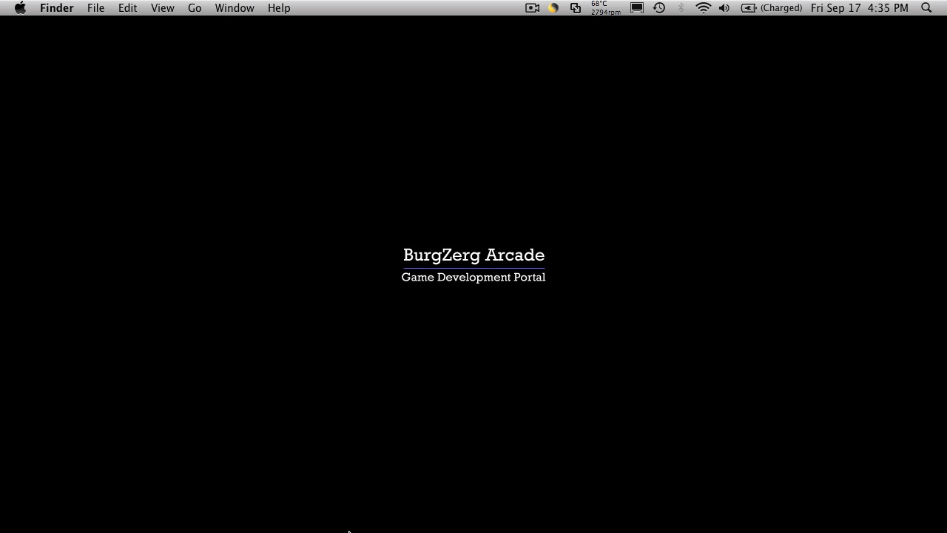
mouse_move(331, 521)
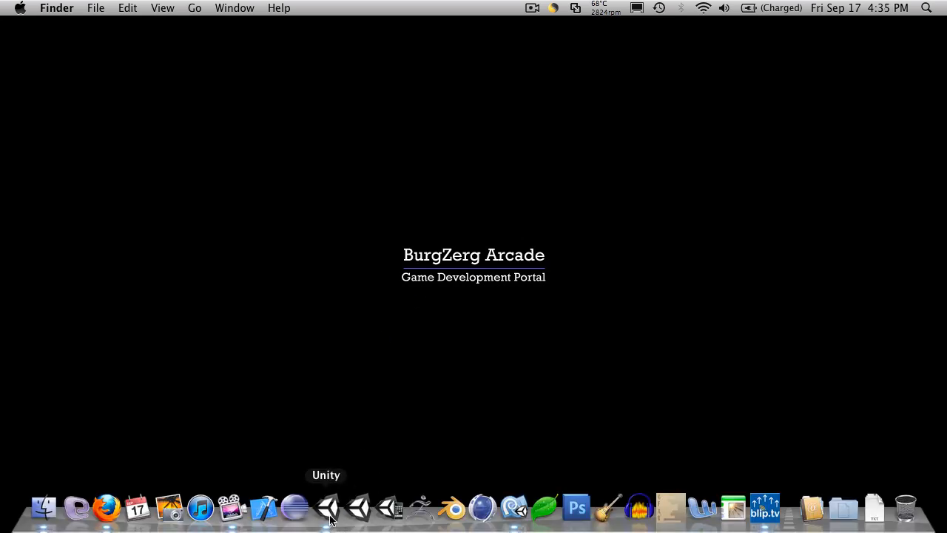
- Bring up VitalBar.cs in MonoDevelop, then begin switching to Unity
click(326, 506)
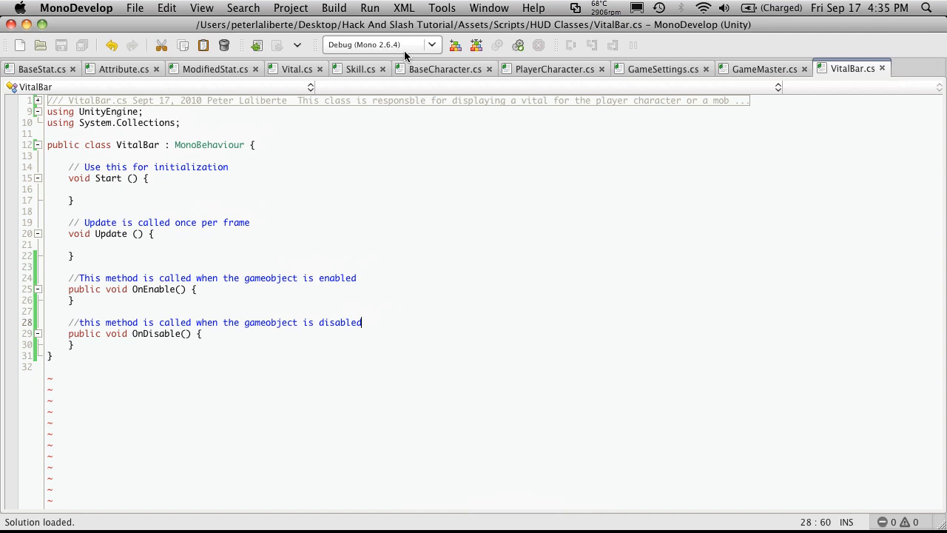
key(cmd+tab)
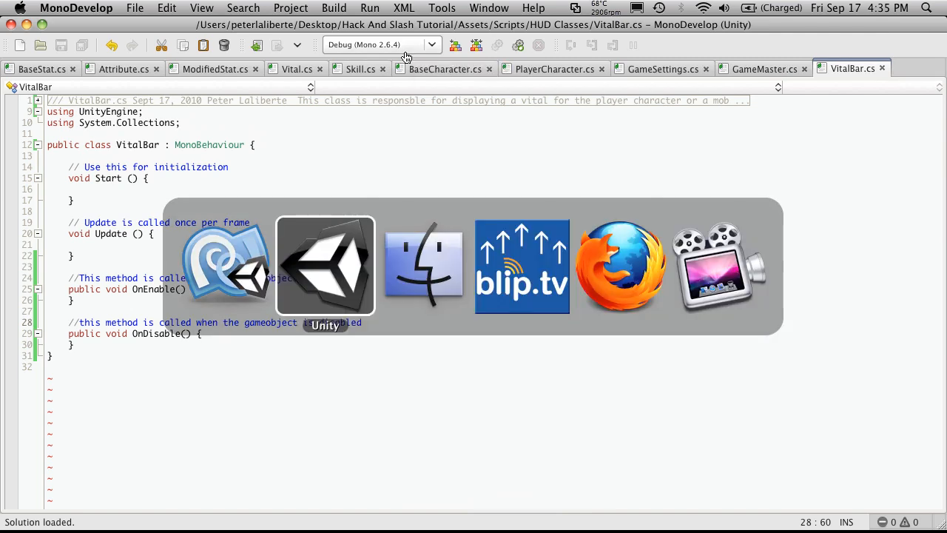
- In Unity's Prefabs folder, create an empty prefab named 'Player Health bar Prefab'
click(325, 266)
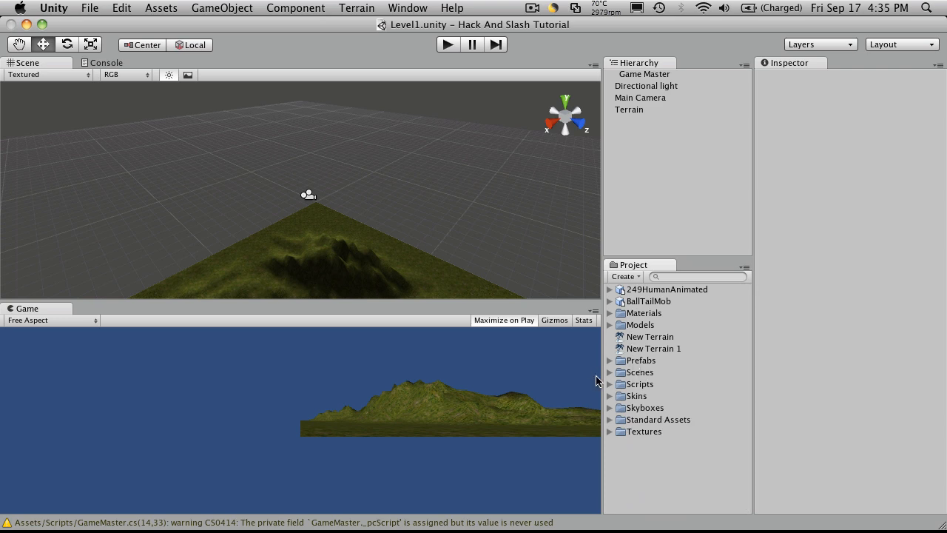
click(611, 359)
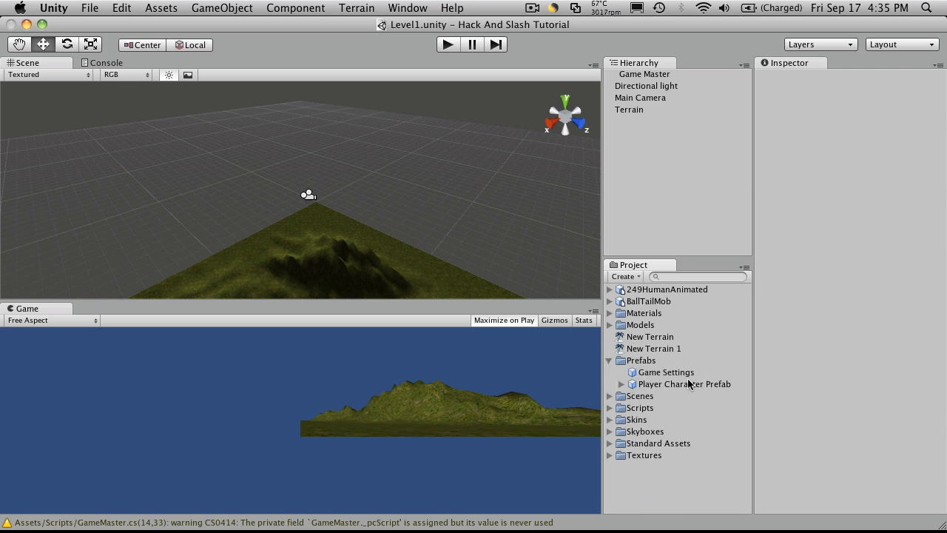
right_click(641, 359)
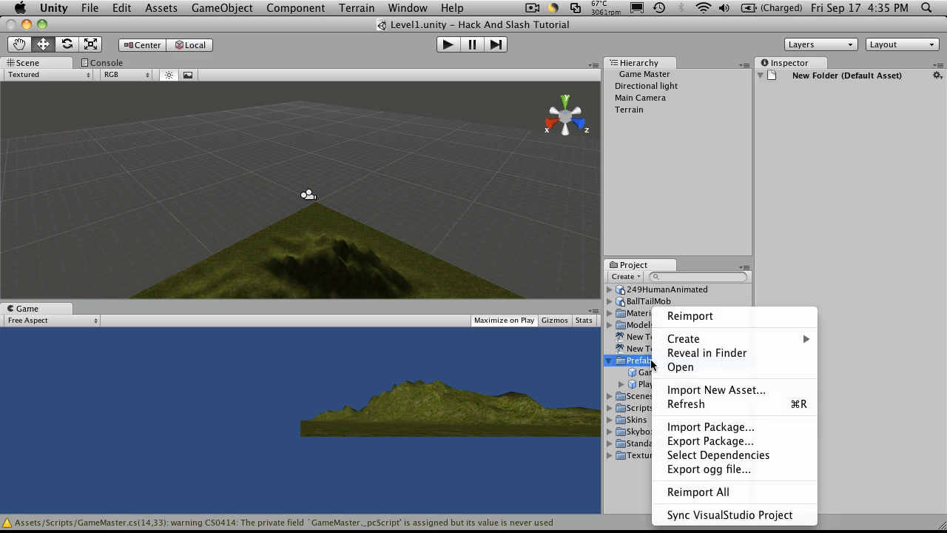
mouse_move(683, 338)
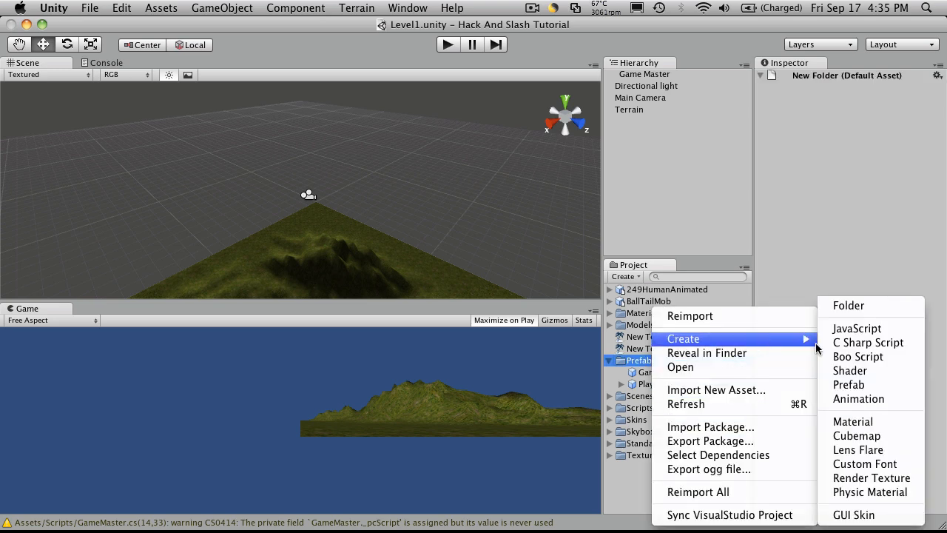
click(848, 384)
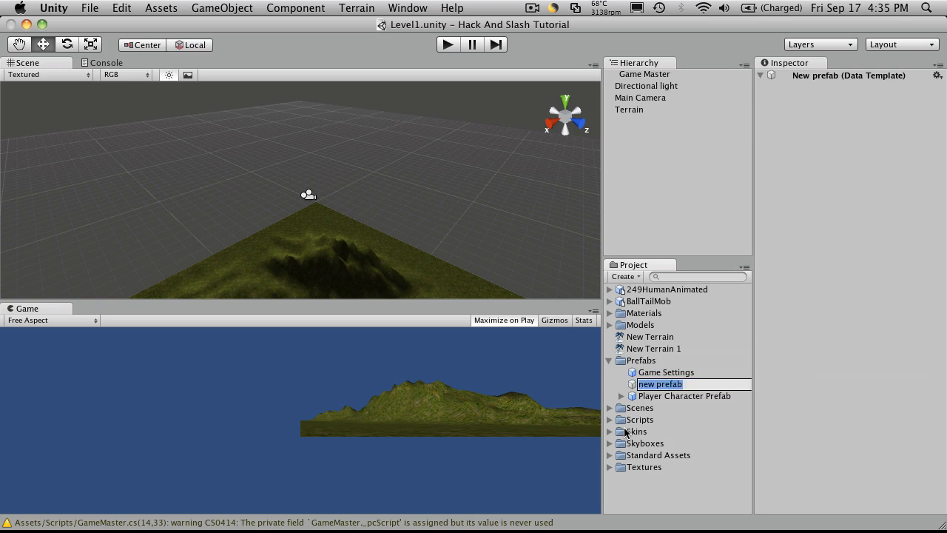
text(P)
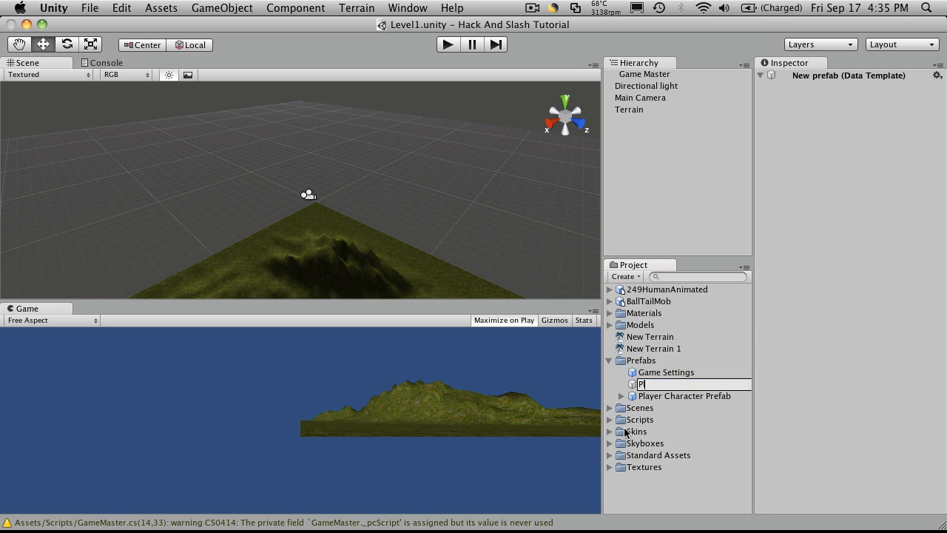
text(layer Health bar)
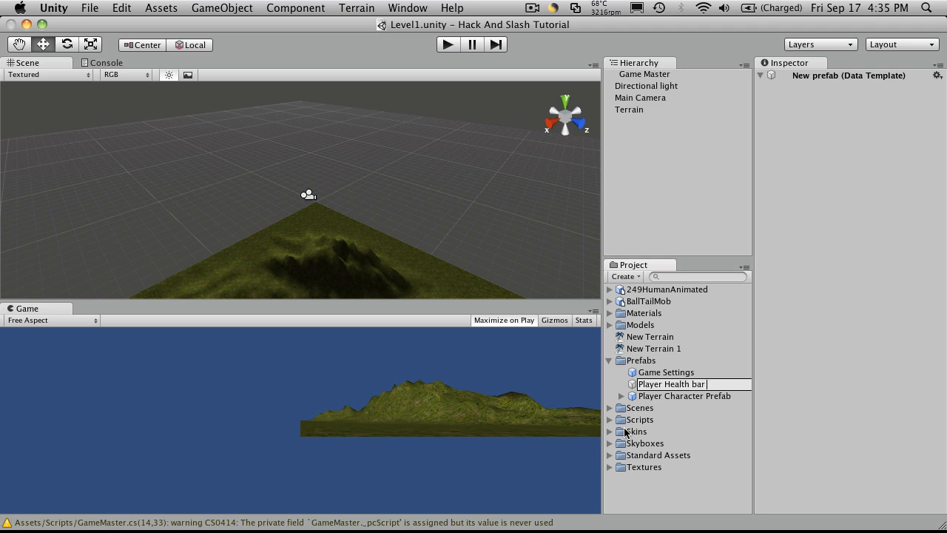
text(Prefab)
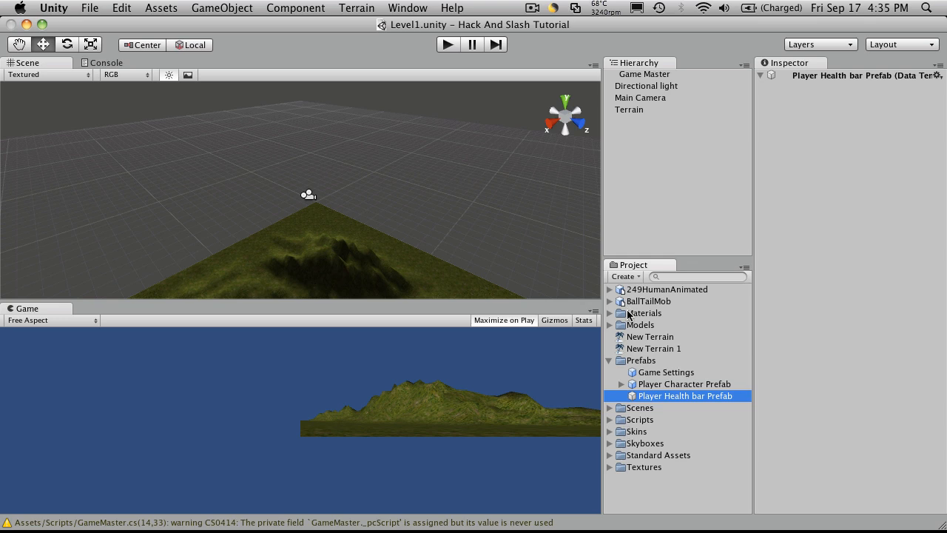
click(656, 211)
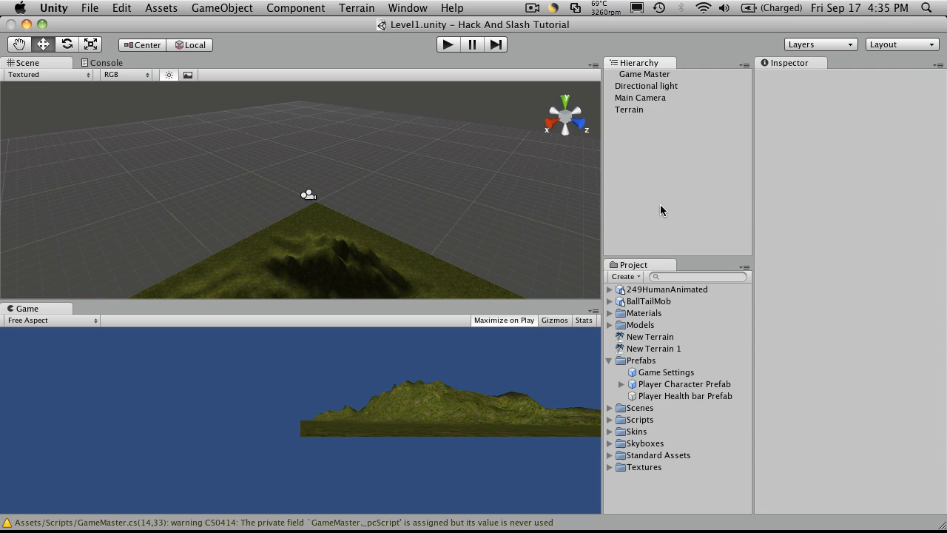
- Add a GUI Texture object to the Level1 scene from the GameObject menu
click(219, 8)
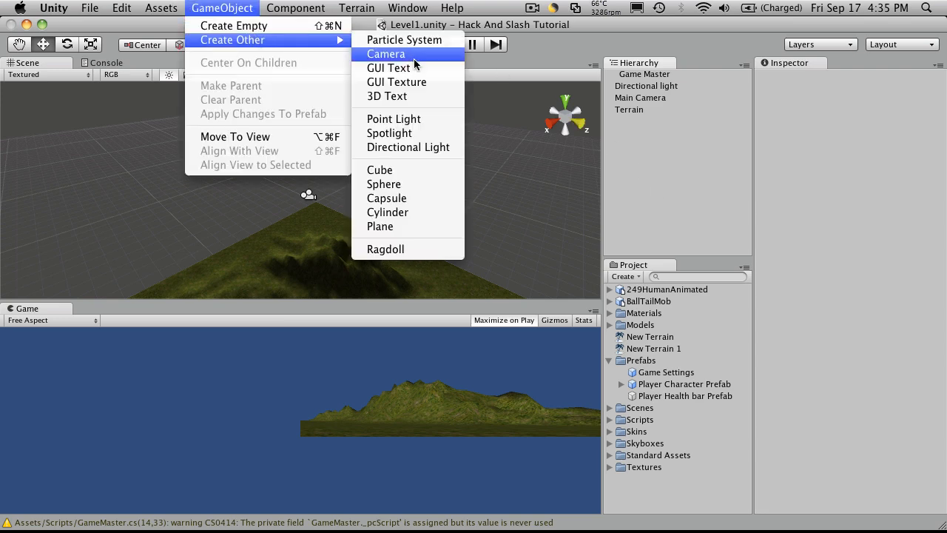
mouse_move(425, 81)
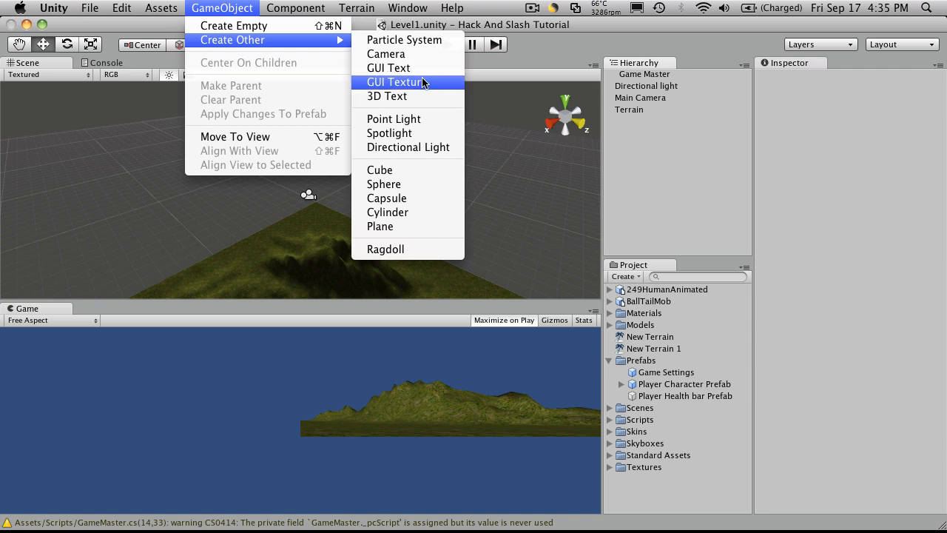
click(394, 82)
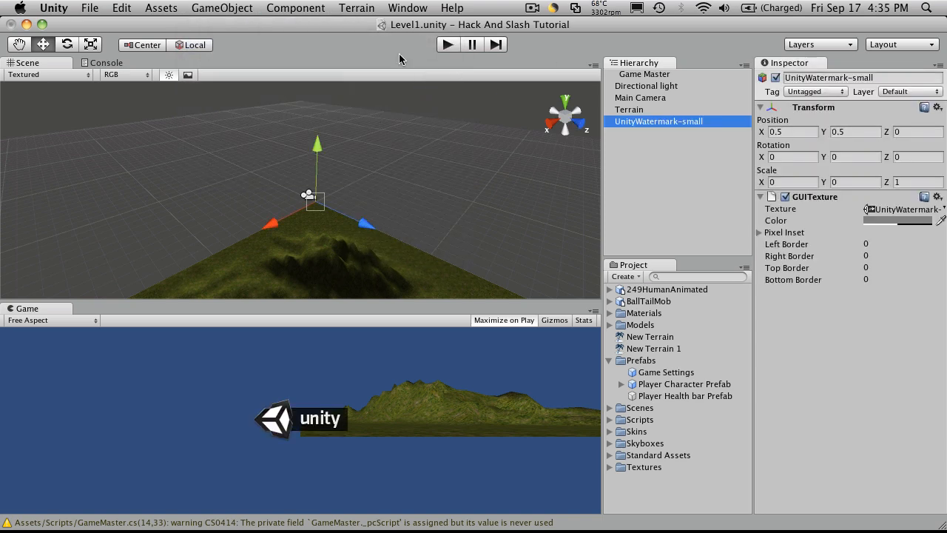
mouse_move(413, 458)
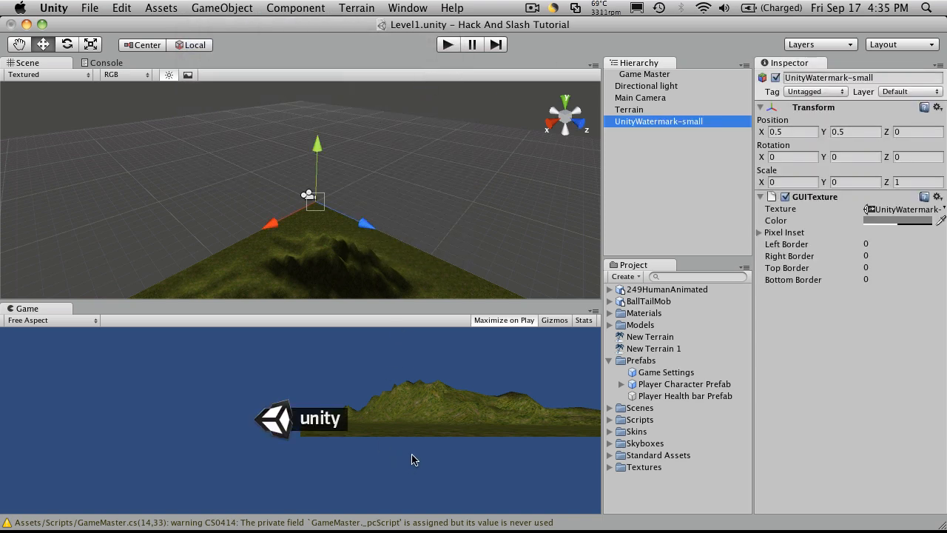
mouse_move(681, 471)
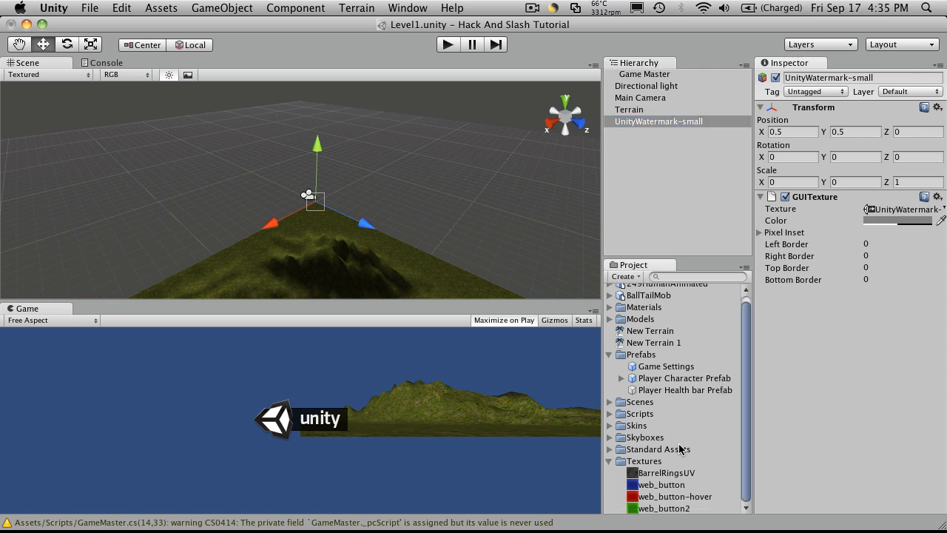
mouse_move(690, 499)
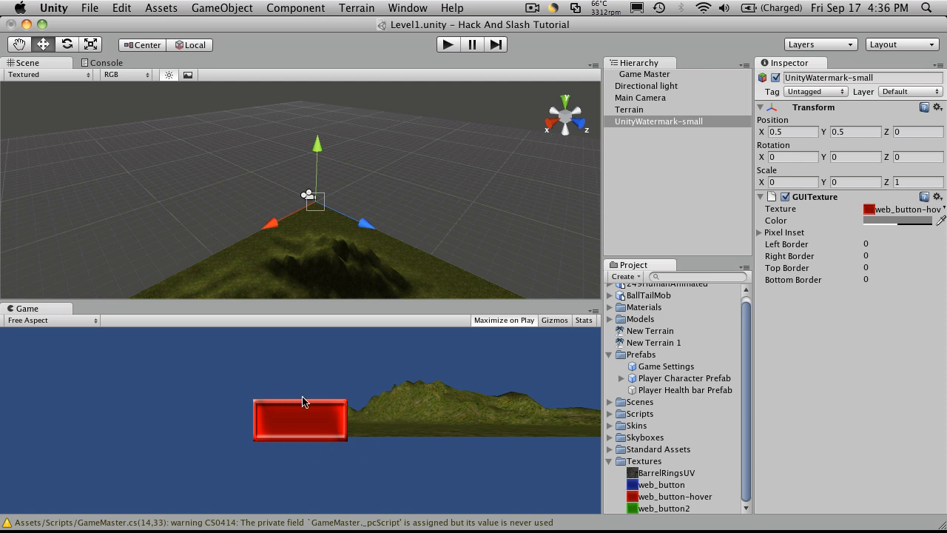
mouse_move(375, 431)
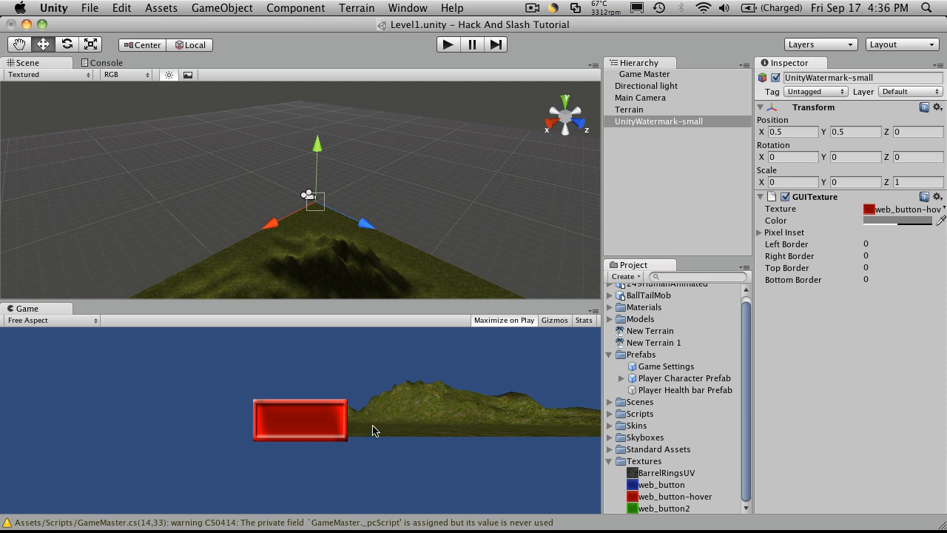
mouse_move(208, 384)
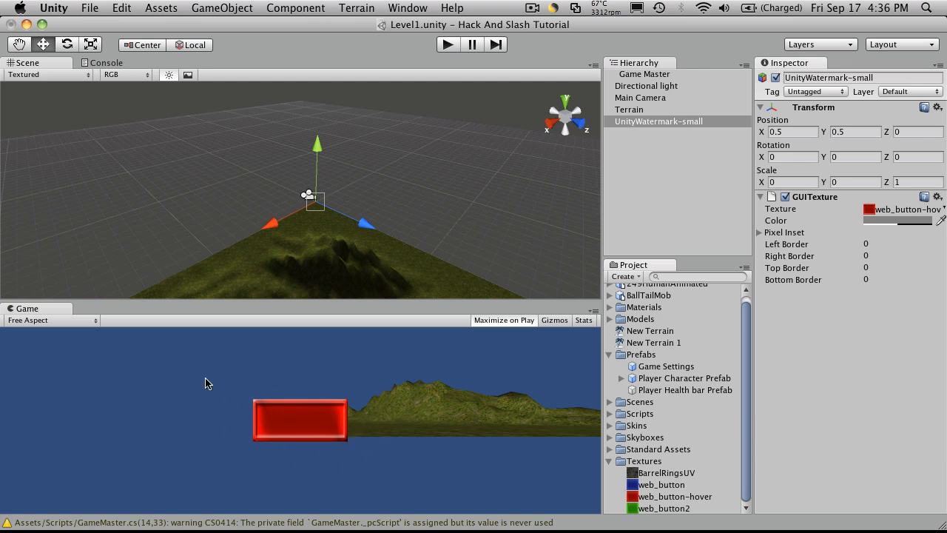
mouse_move(475, 414)
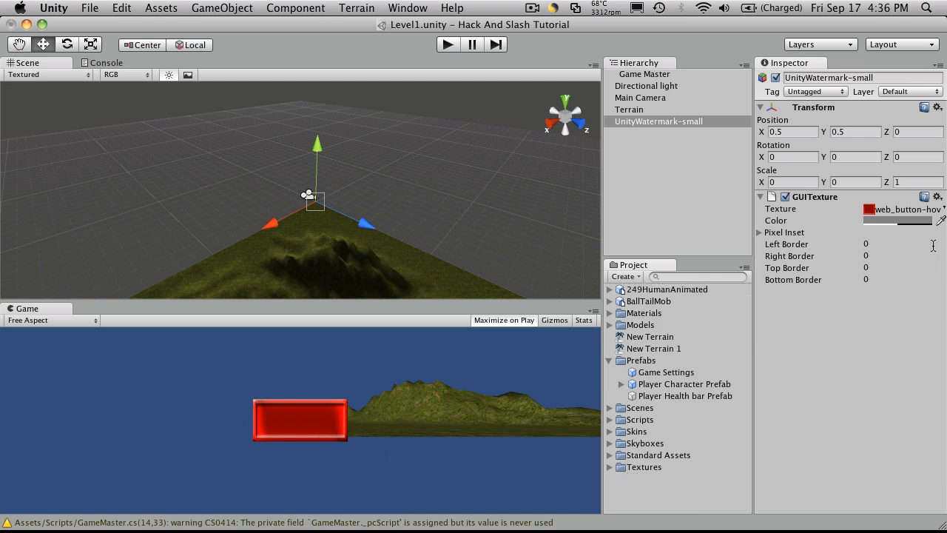
mouse_move(474, 270)
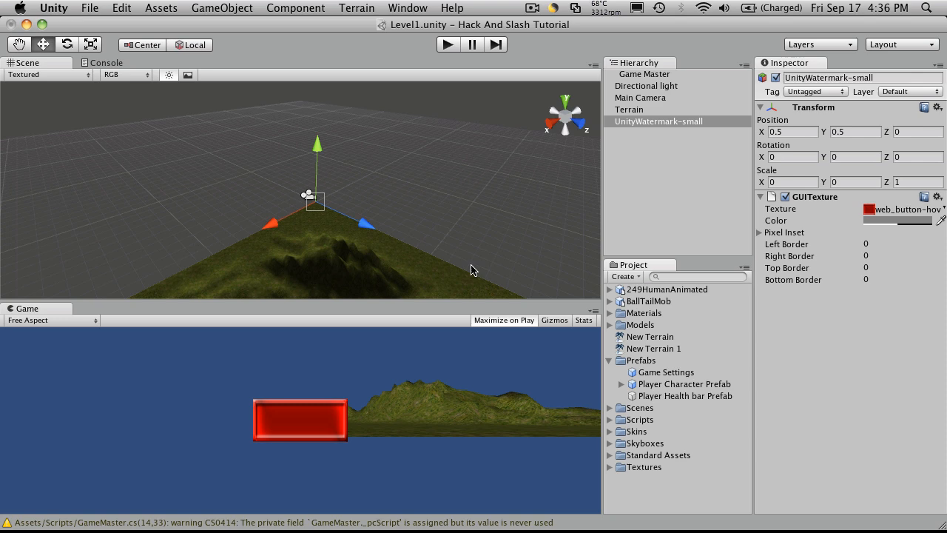
mouse_move(317, 151)
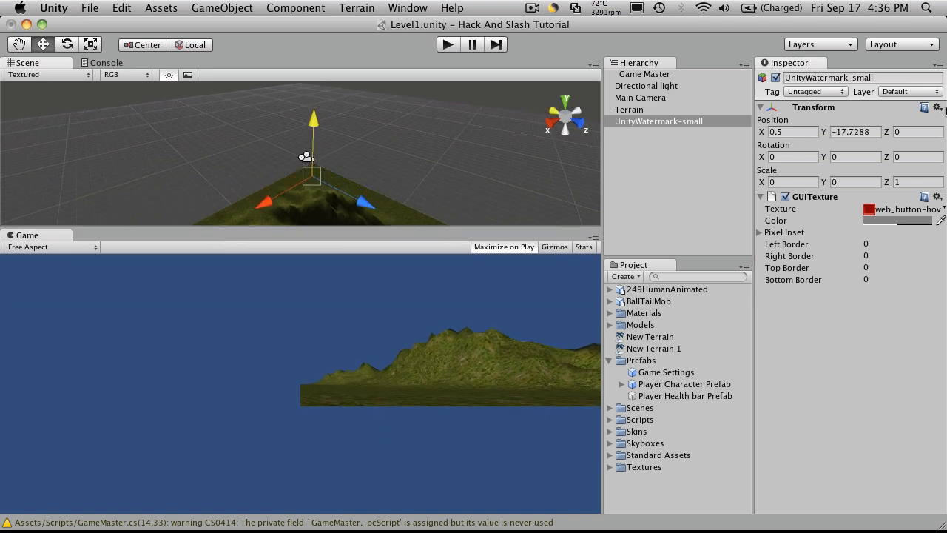
- Set the bar's Position Y to 0.5 and preview the game at Web (600x450)
click(855, 131)
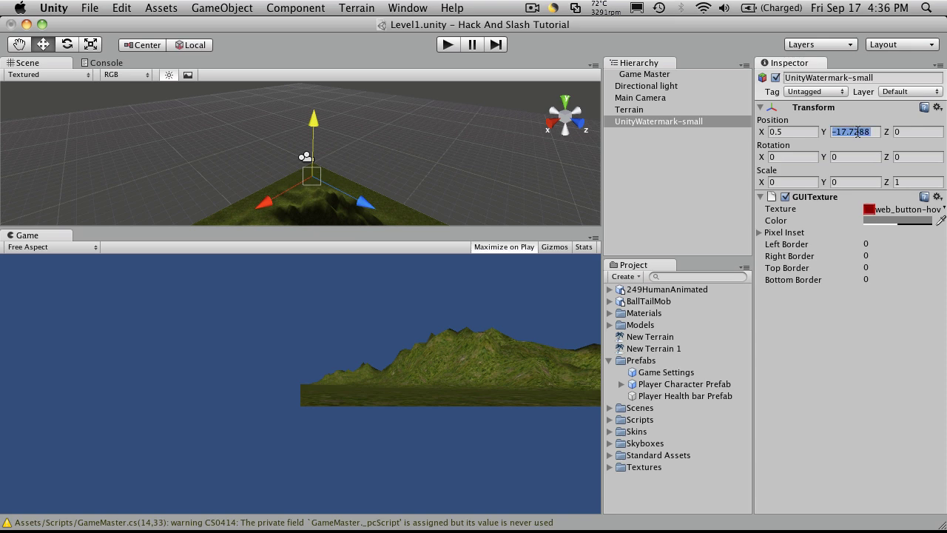
text(0.5)
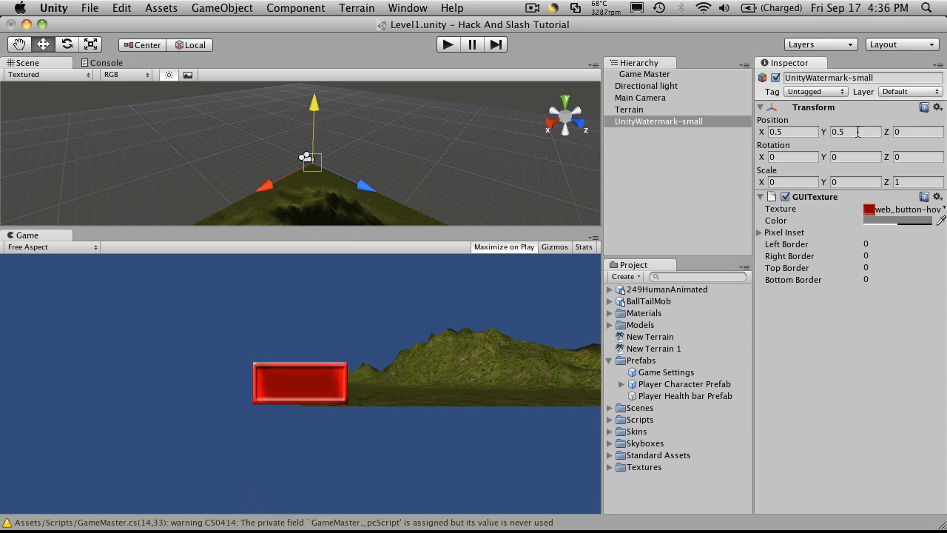
mouse_move(108, 173)
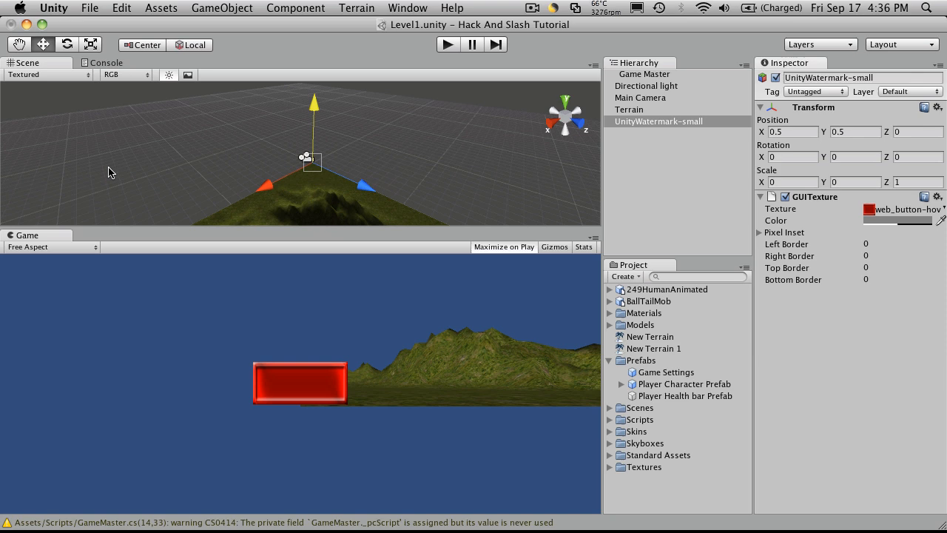
click(50, 246)
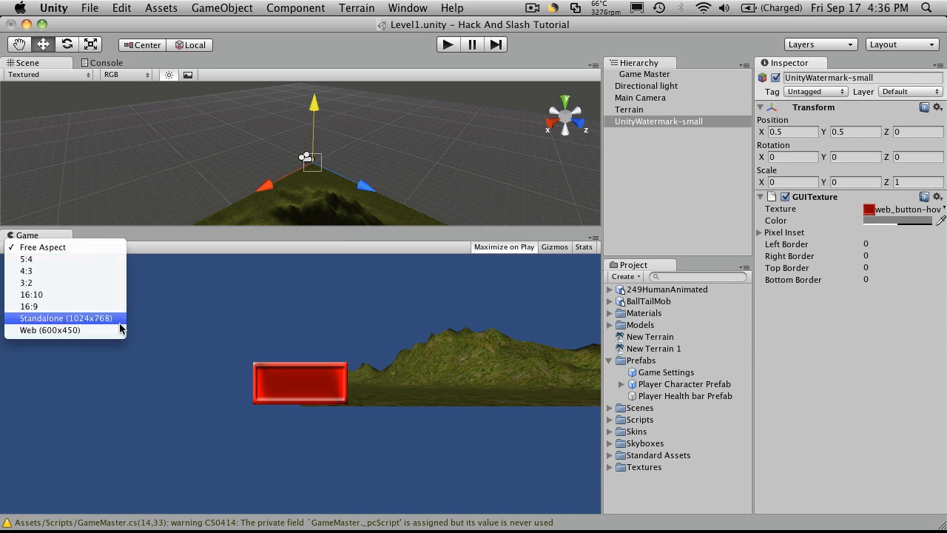
click(49, 330)
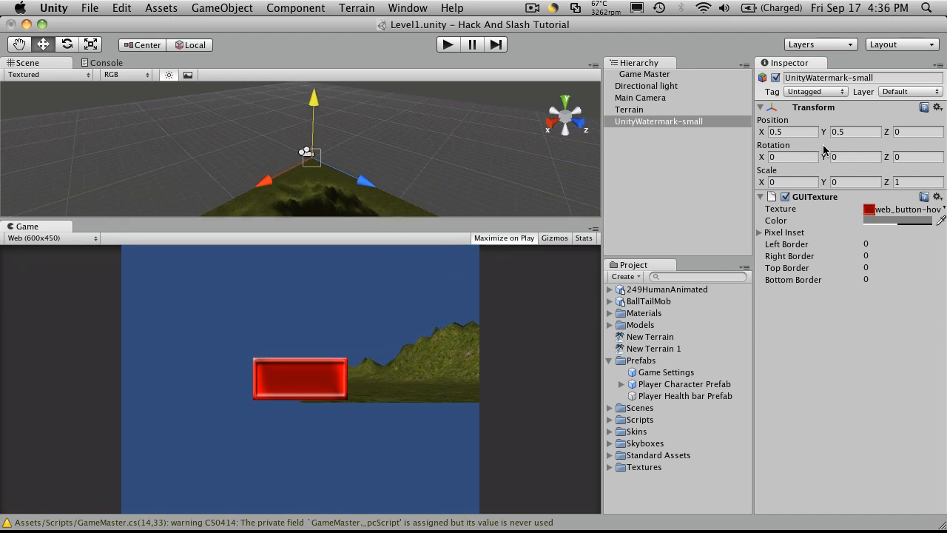
mouse_move(393, 231)
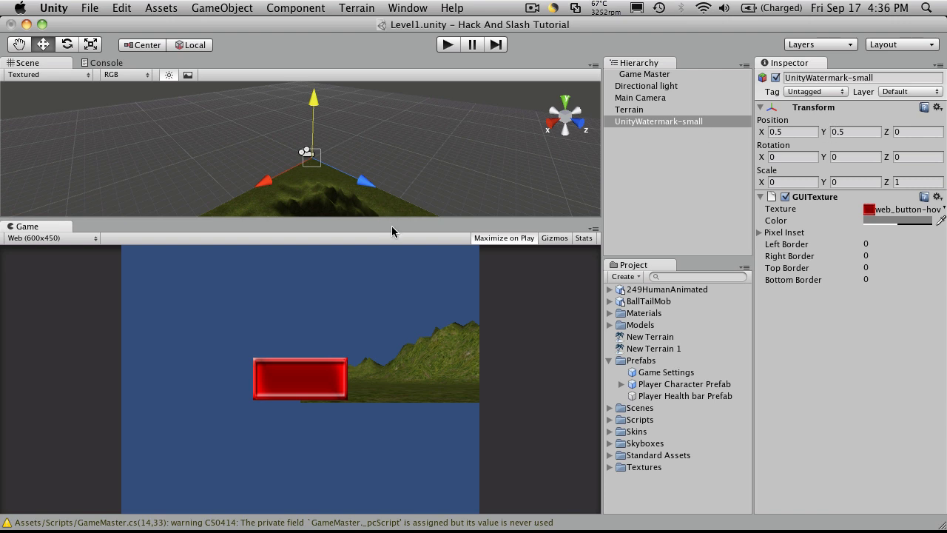
mouse_move(414, 203)
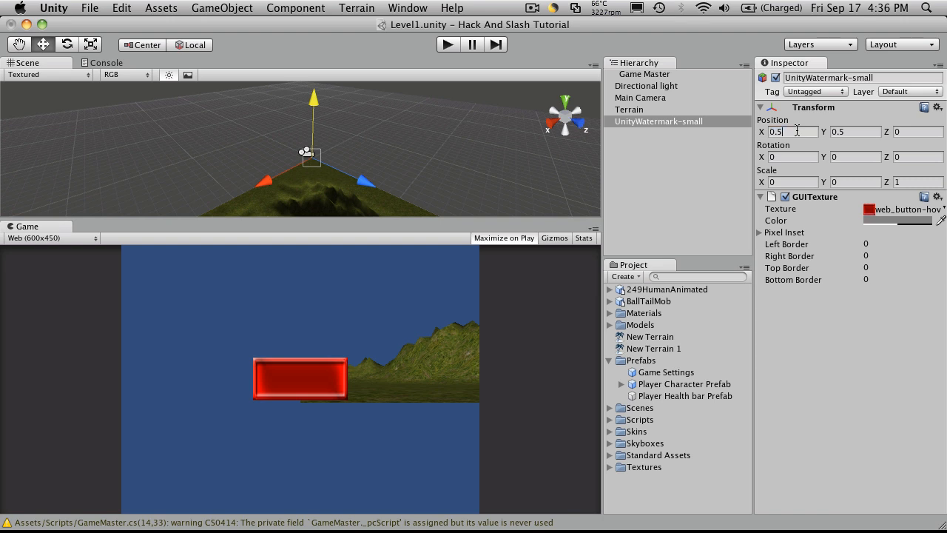
- Set the red bar's Transform position to X 0.15 and Y 0.9
text(0.3)
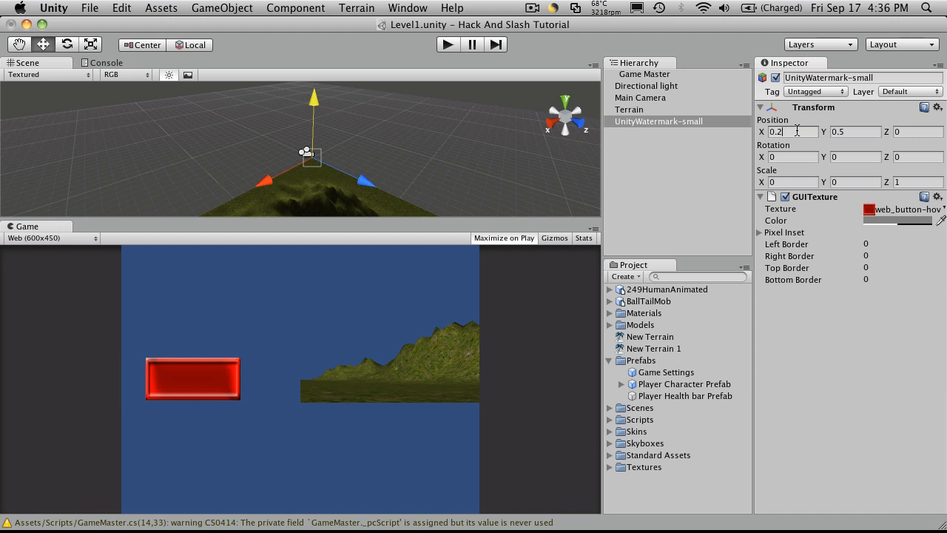
text(0.15)
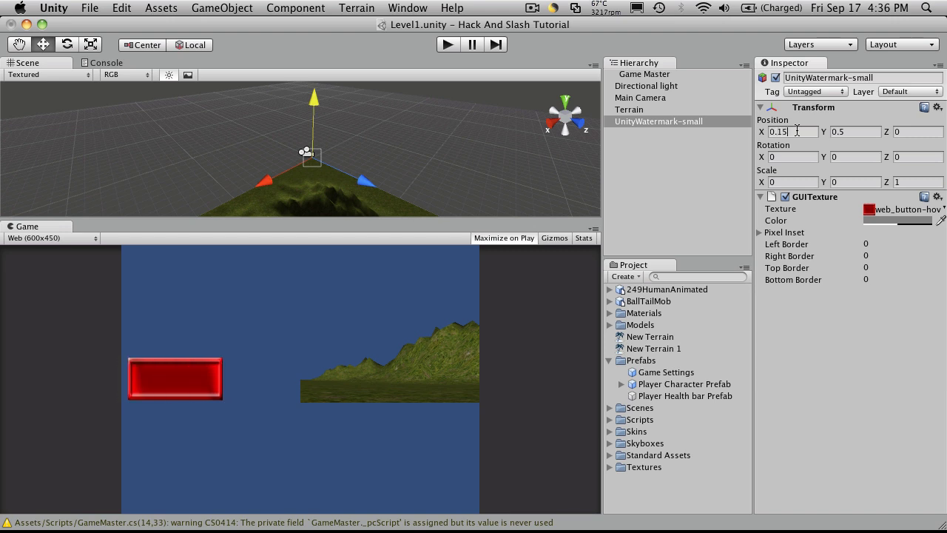
click(848, 132)
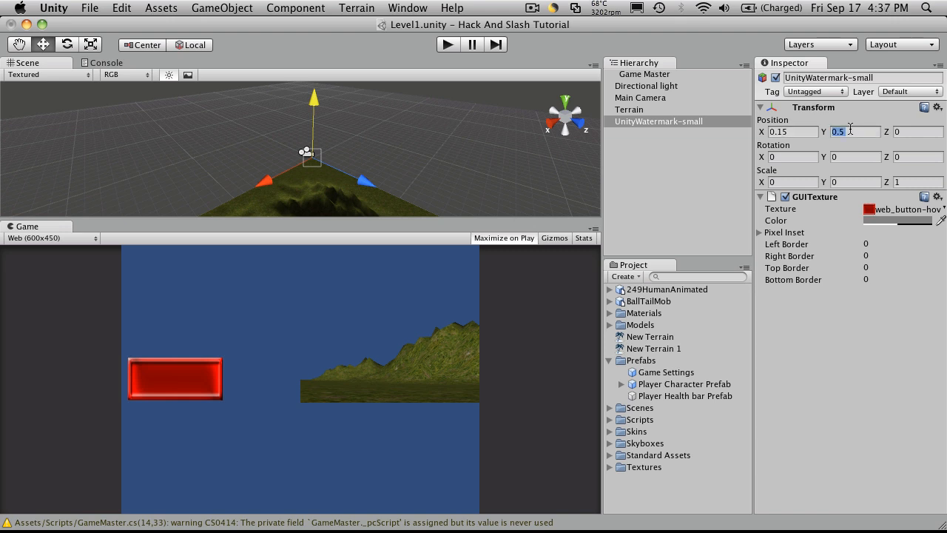
text(0.)
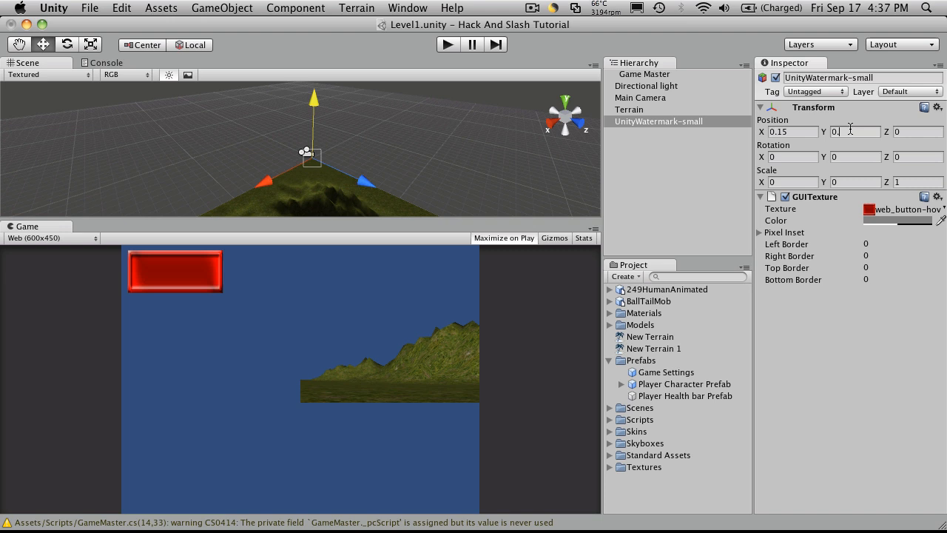
text(0.9)
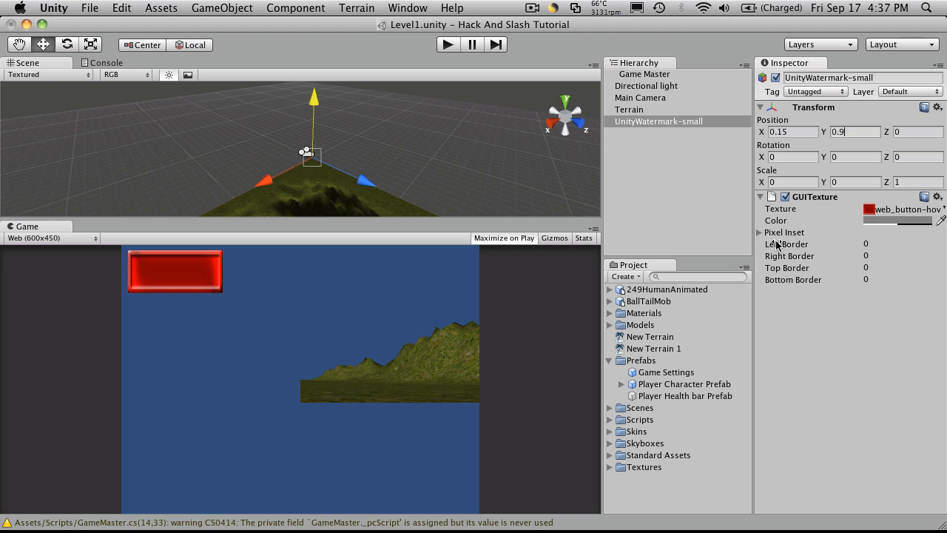
- Give the bar a Pixel Inset of width 200 and height 30, with Position Y 0.96
click(760, 232)
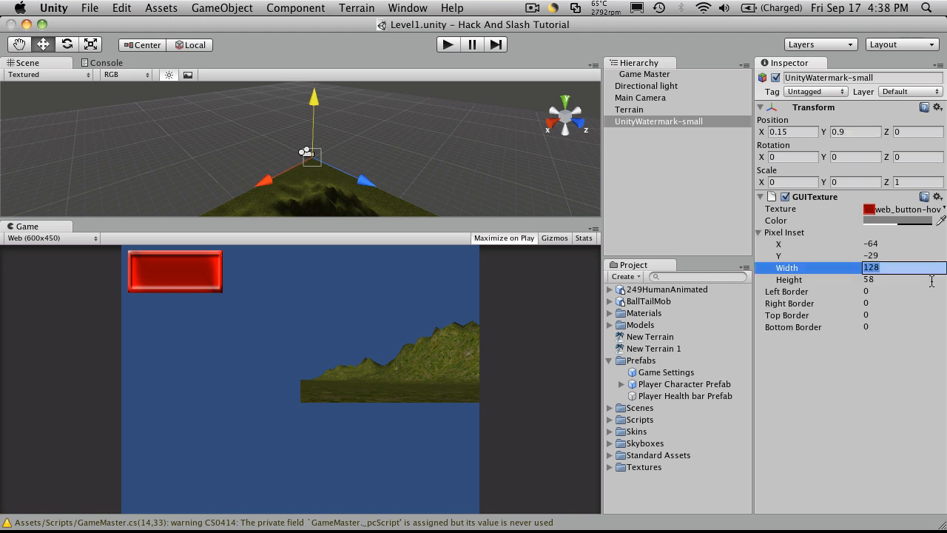
text(200)
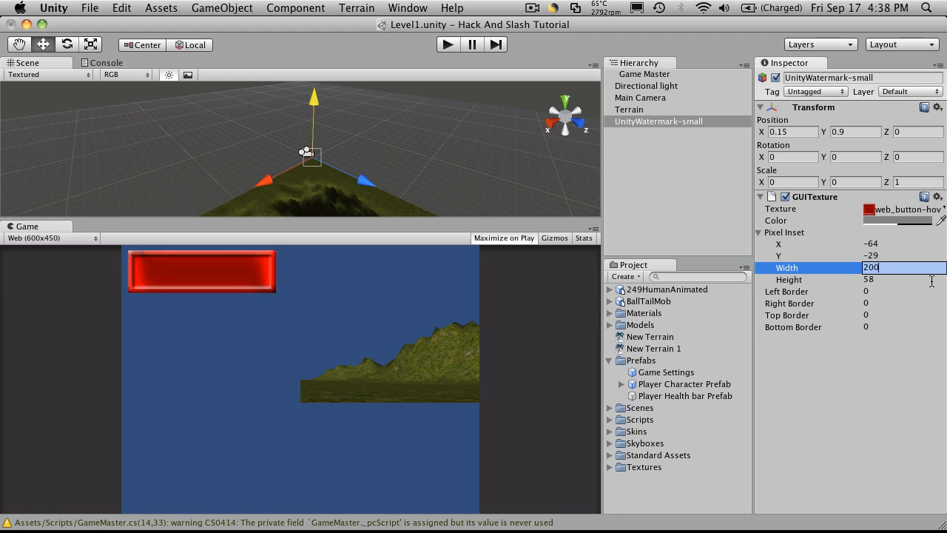
click(899, 279)
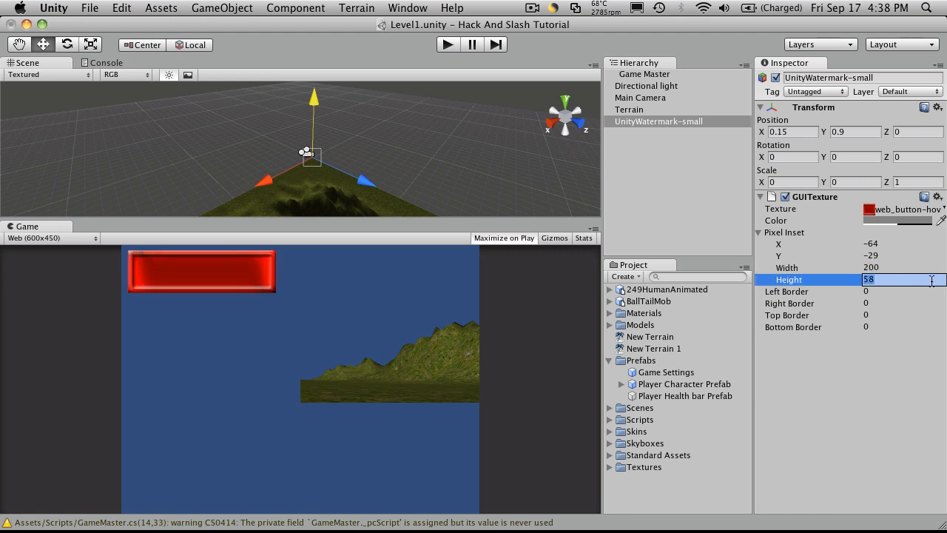
text(30)
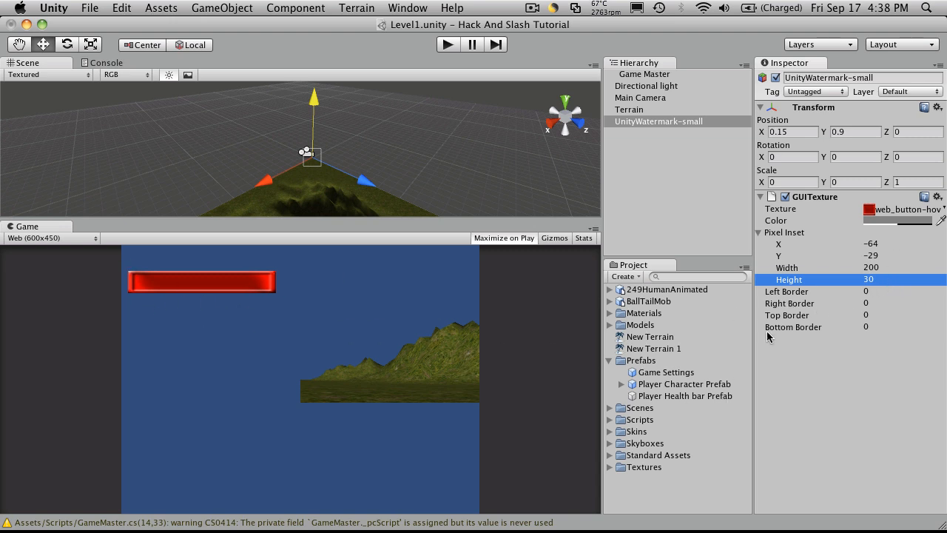
mouse_move(834, 309)
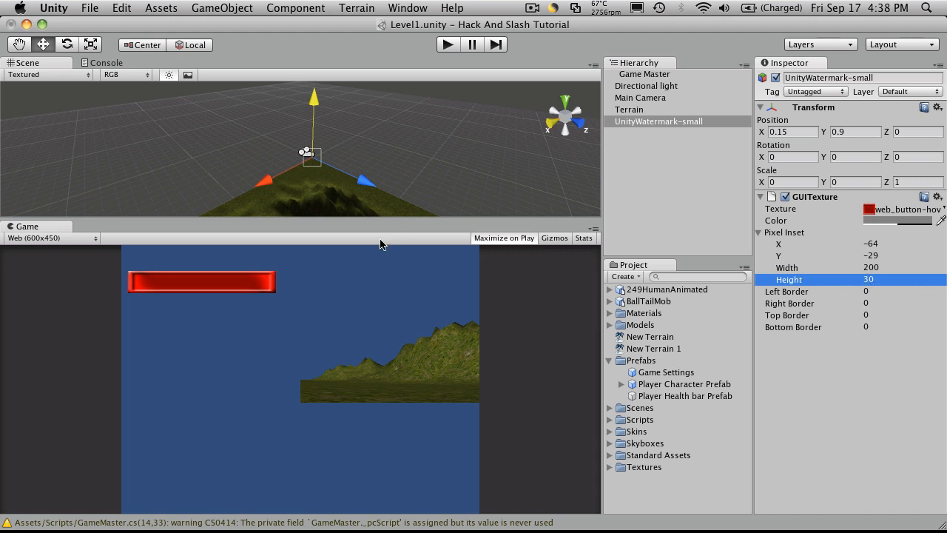
mouse_move(228, 282)
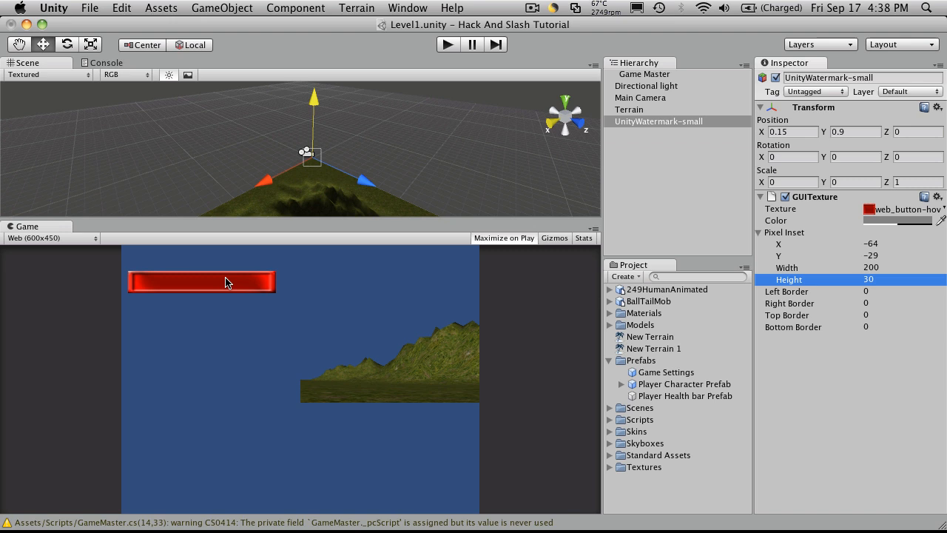
mouse_move(110, 279)
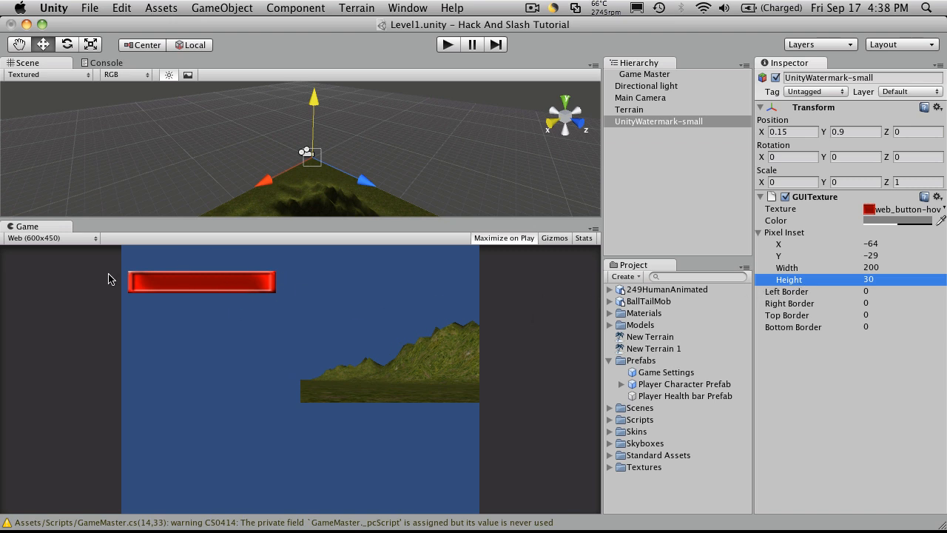
mouse_move(879, 420)
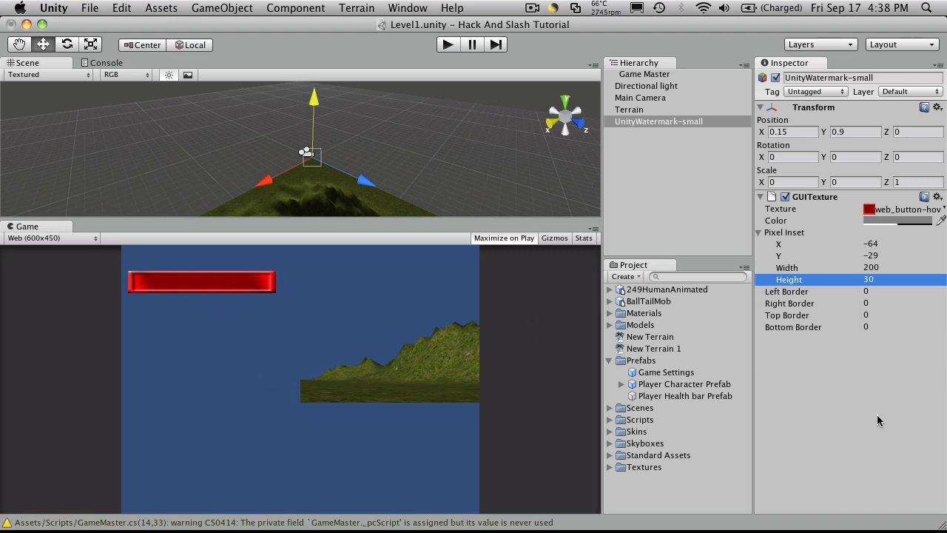
mouse_move(877, 162)
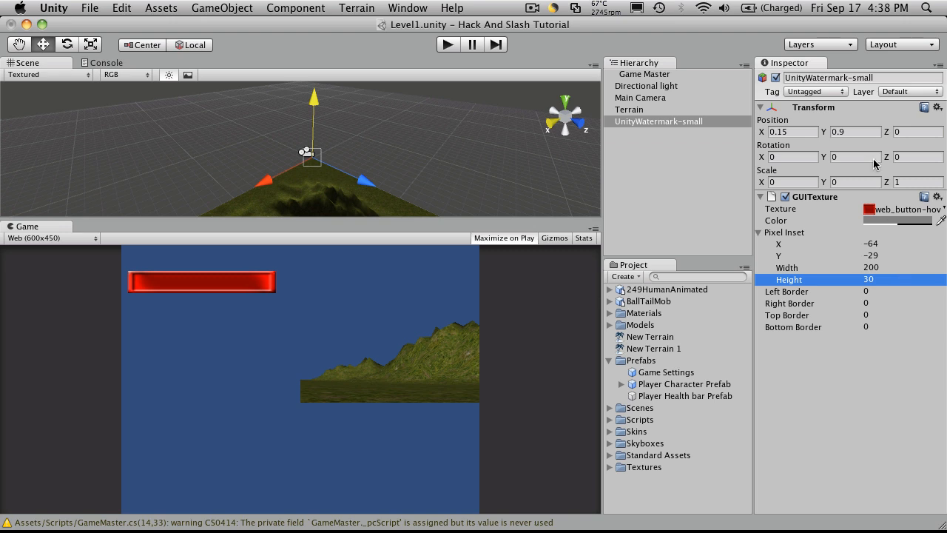
click(855, 132)
text(5)
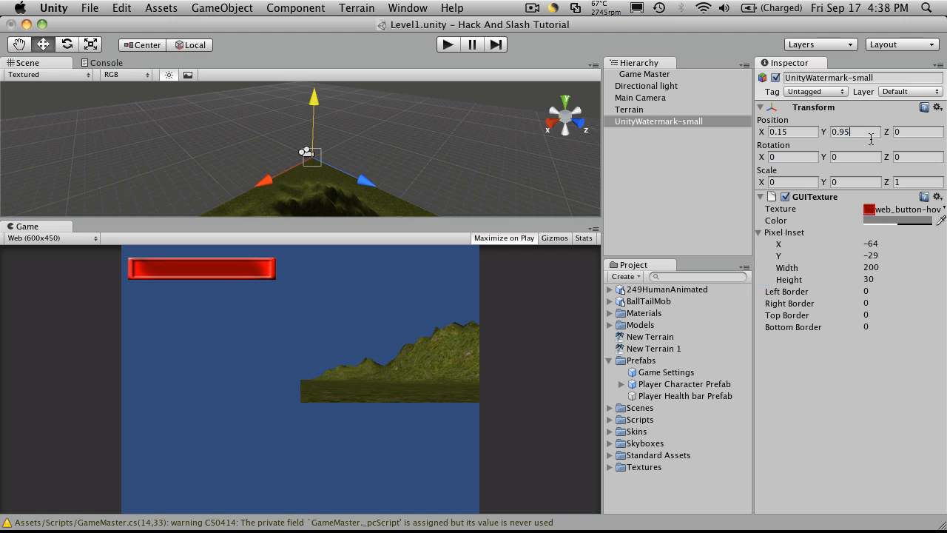
text(0.96)
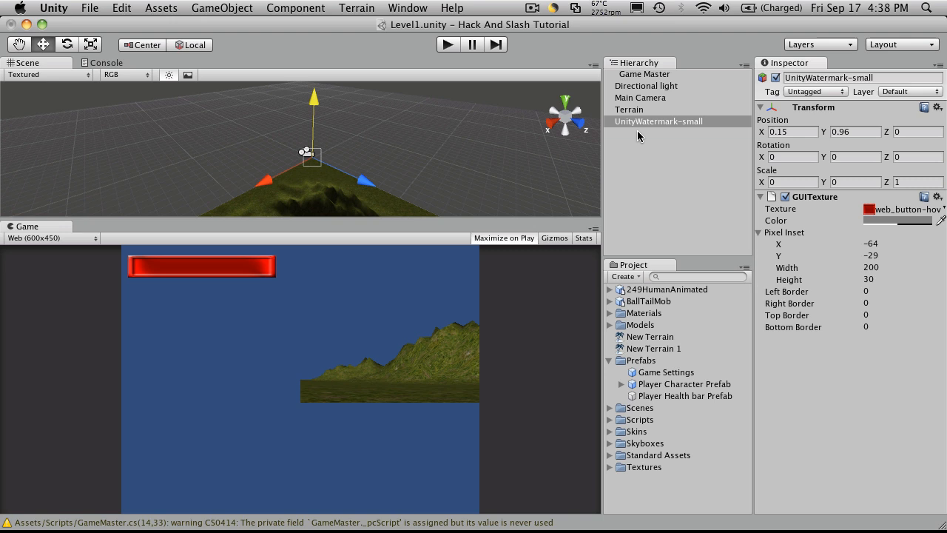
- Rename the bar, attach VitalBar, save it as Player Health bar Prefab, and duplicate it
double_click(657, 121)
text(a)
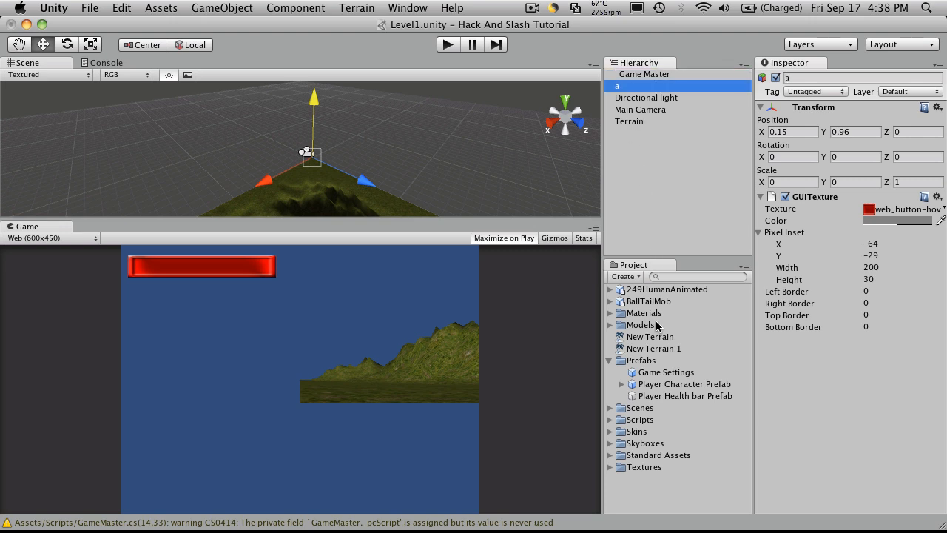
mouse_move(616, 415)
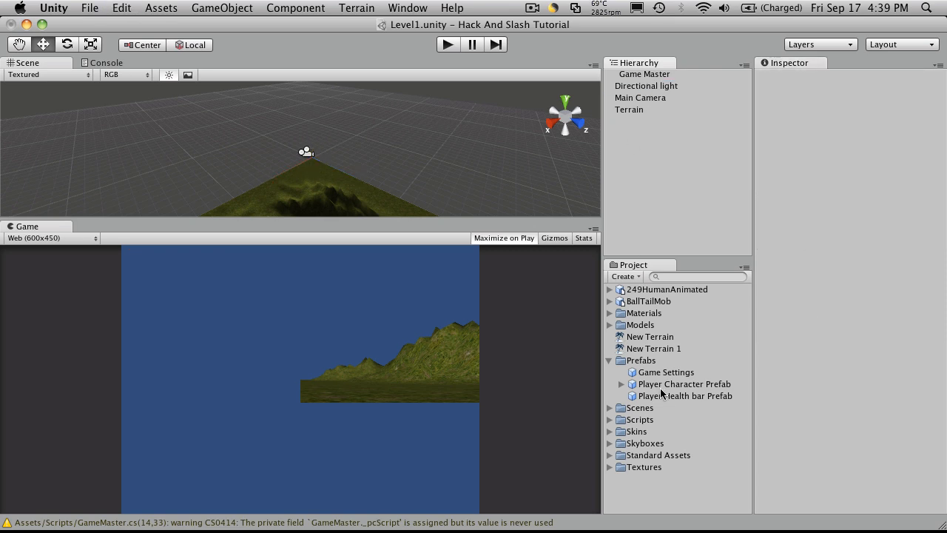
click(687, 395)
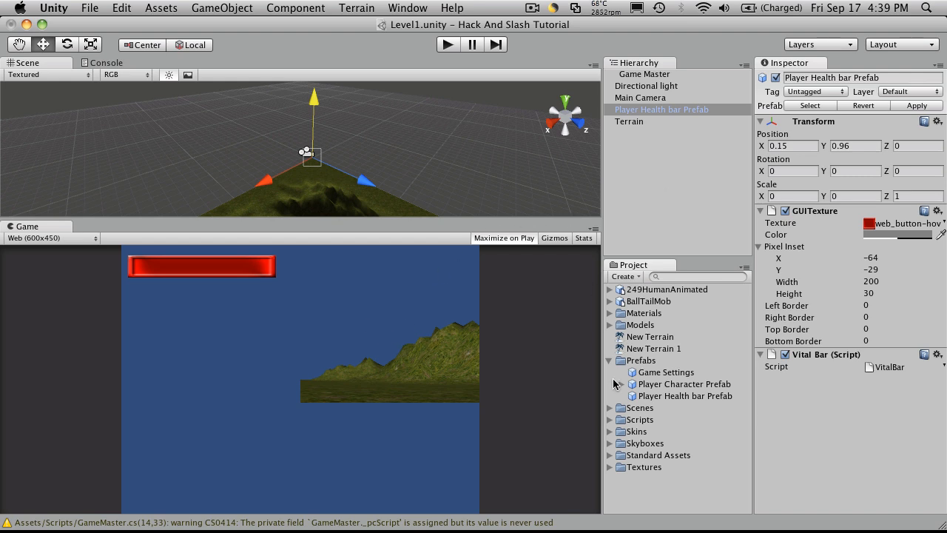
mouse_move(667, 401)
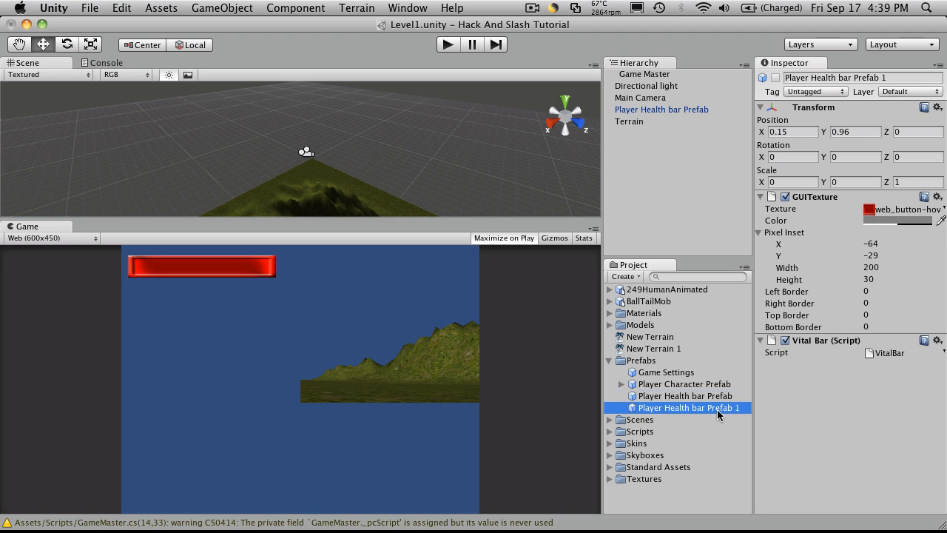
- Rename the duplicate 'Mob Health bar Prefab 1', add it to the scene, and set Position X to 0.7
double_click(689, 406)
text(Mob)
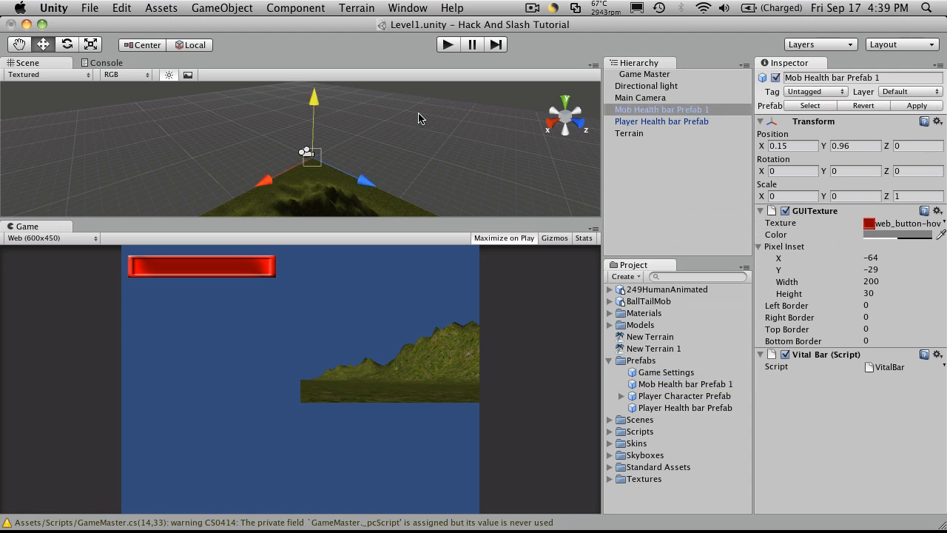
mouse_move(429, 237)
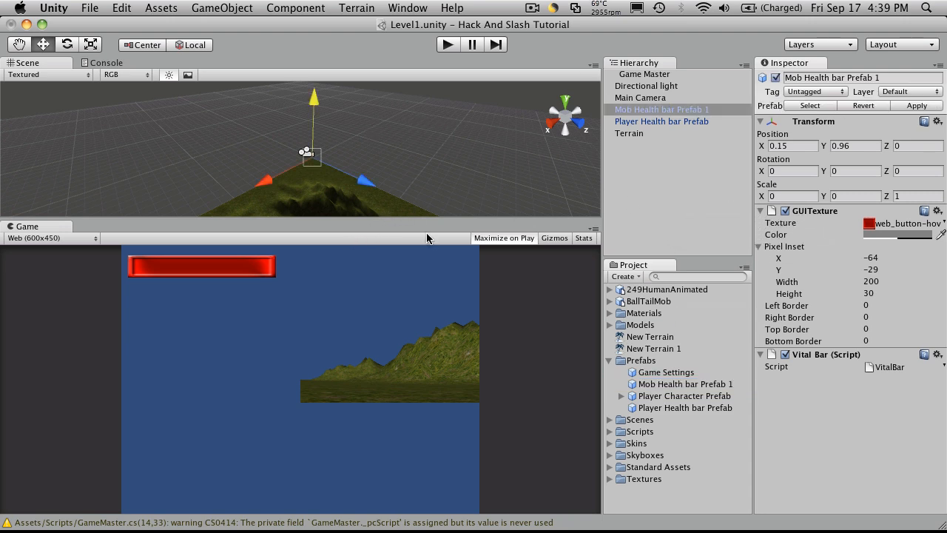
click(792, 145)
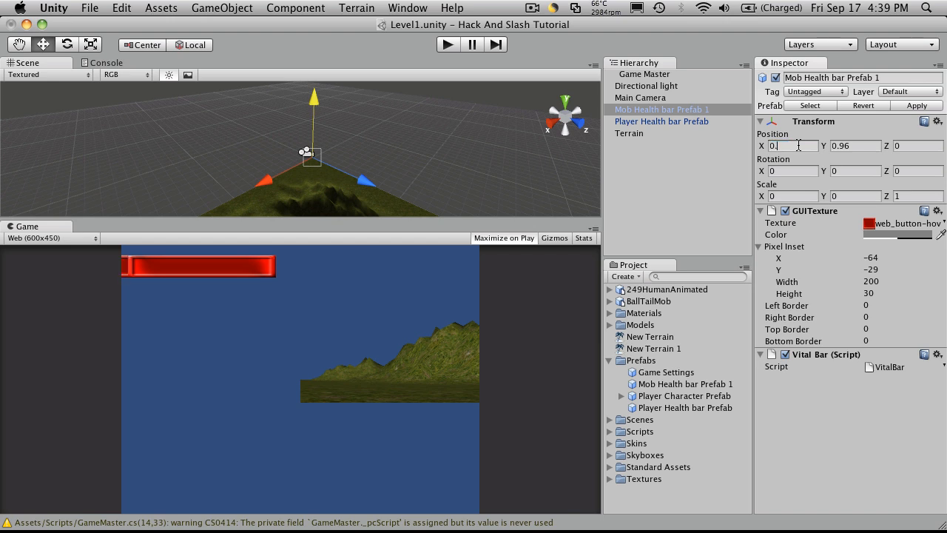
text(0.7)
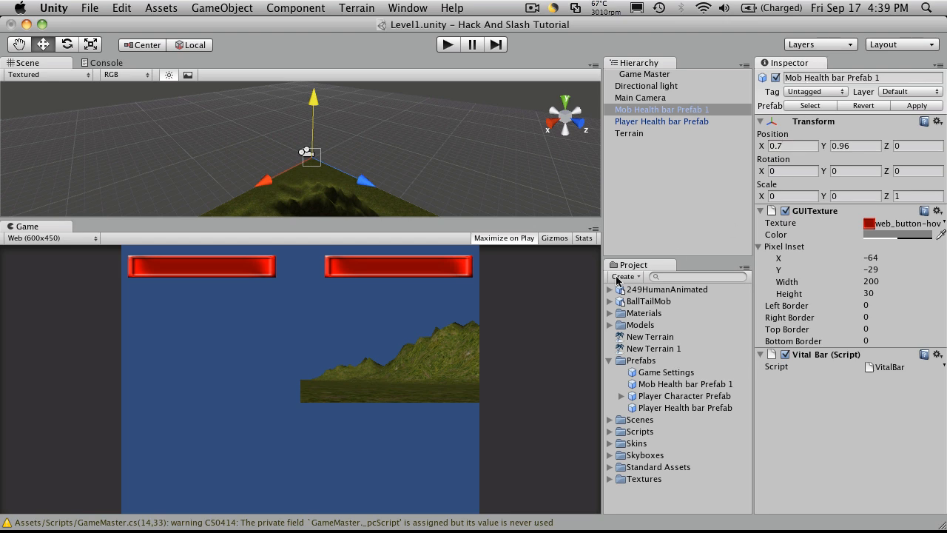
mouse_move(242, 283)
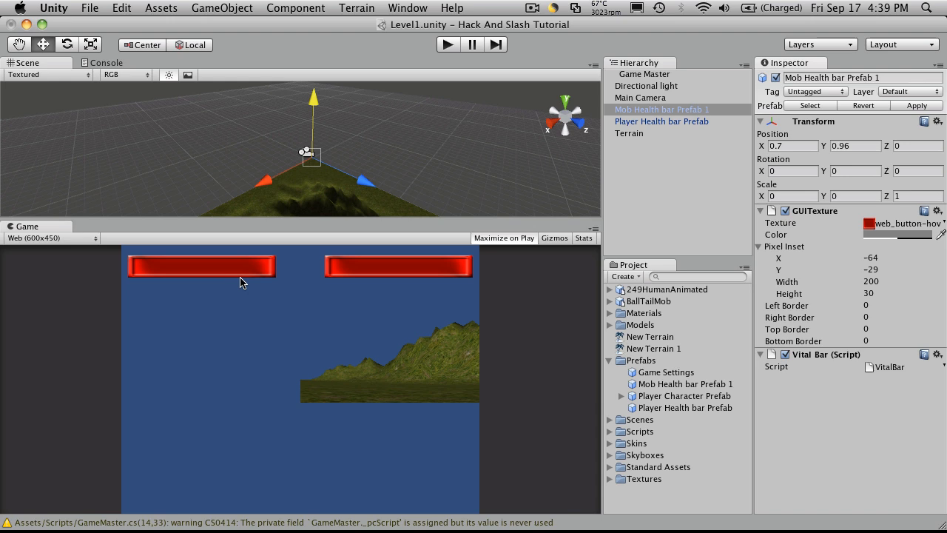
mouse_move(238, 275)
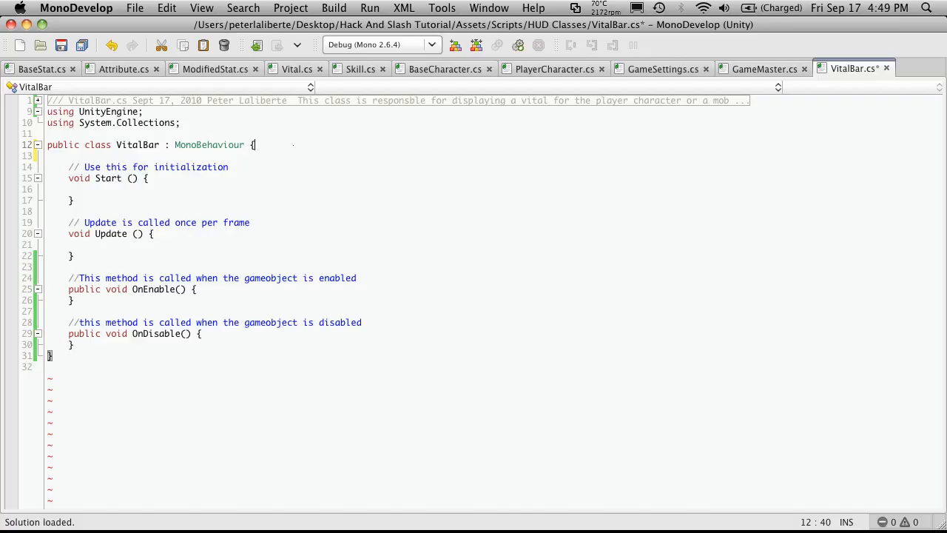
- Declare 'private bool _isPlayerHealthBar;' in the VitalBar class
key(Return)
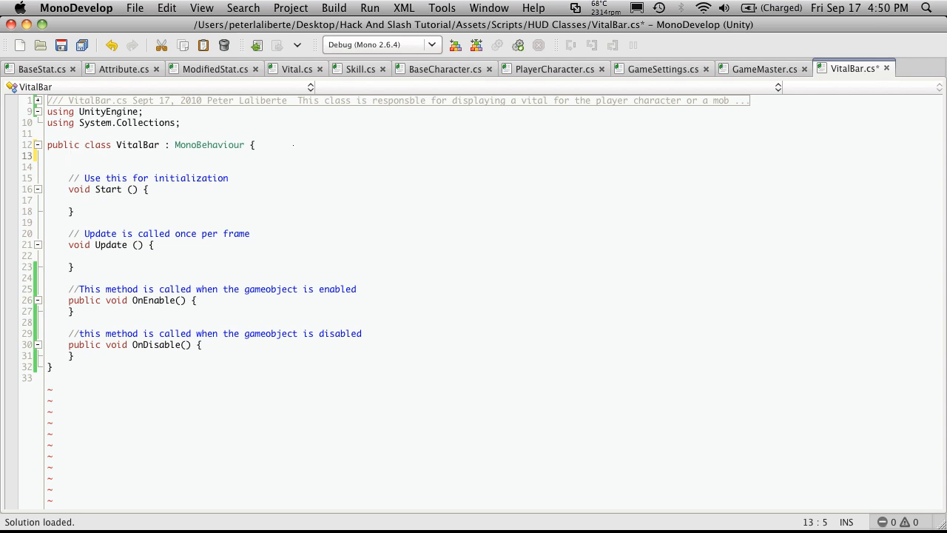
text(private)
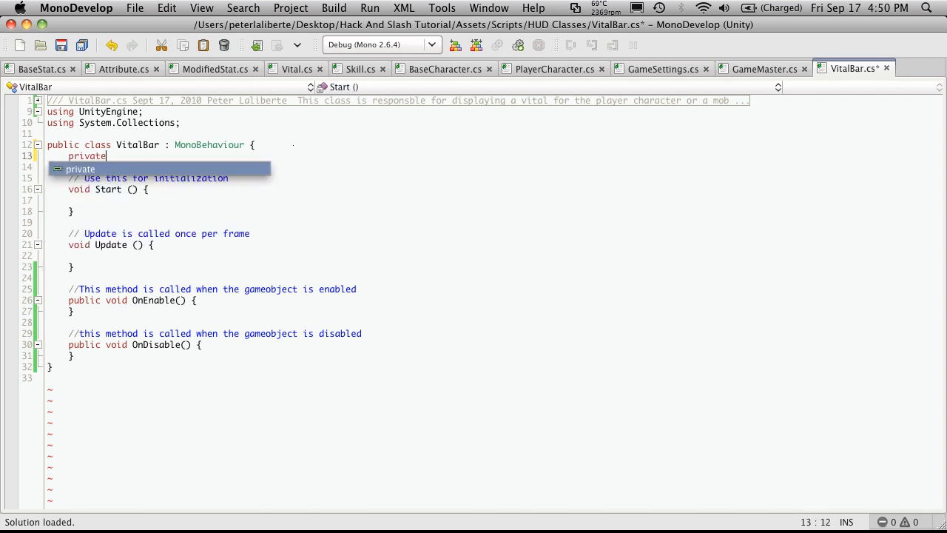
text(boll)
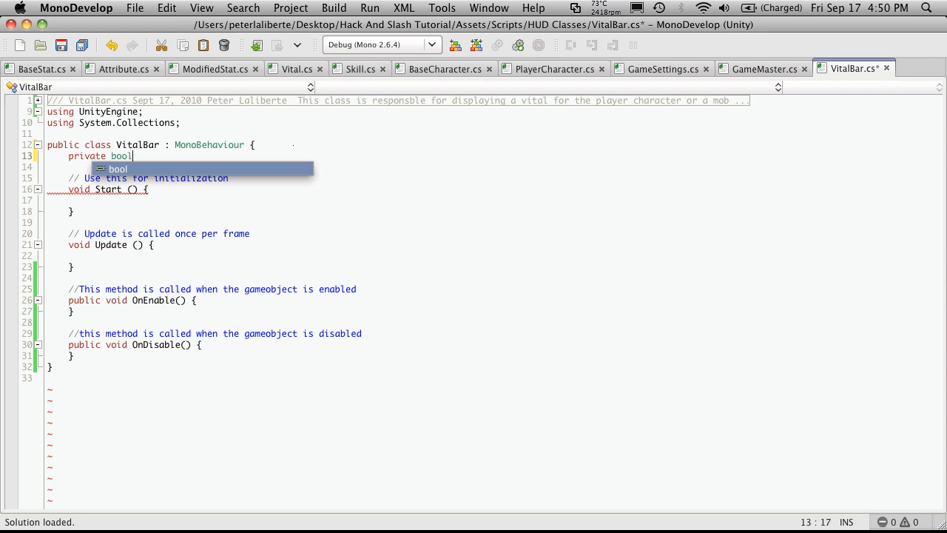
text(" ")
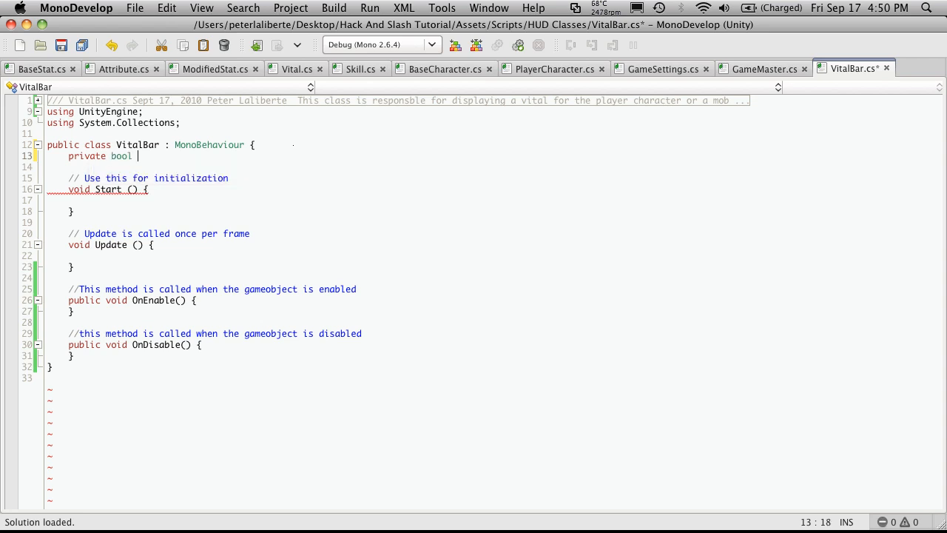
text(_isPl)
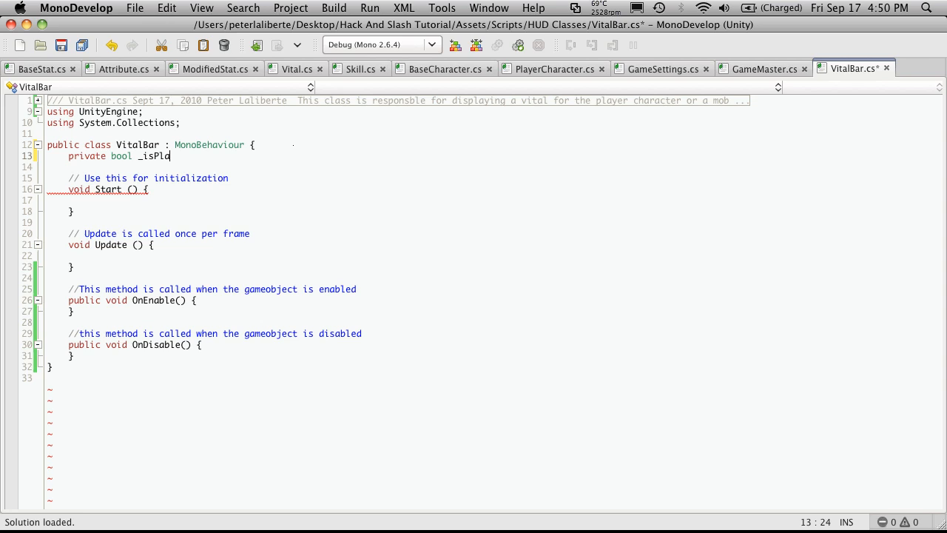
text(ayerHealth)
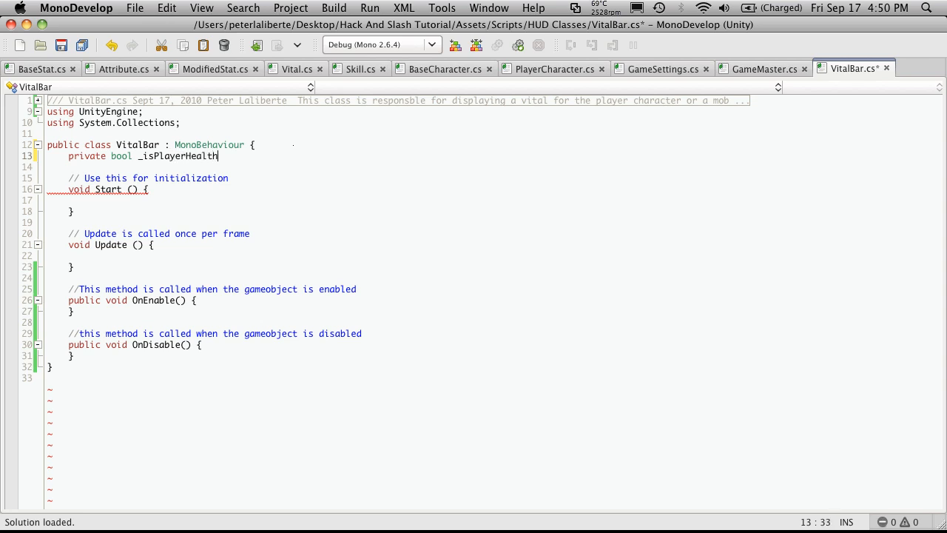
text(Bar)
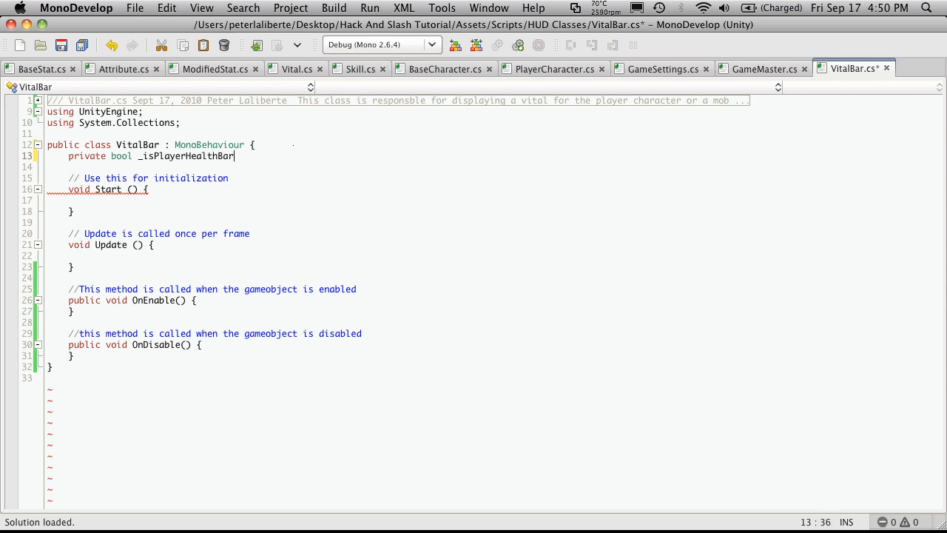
text(;)
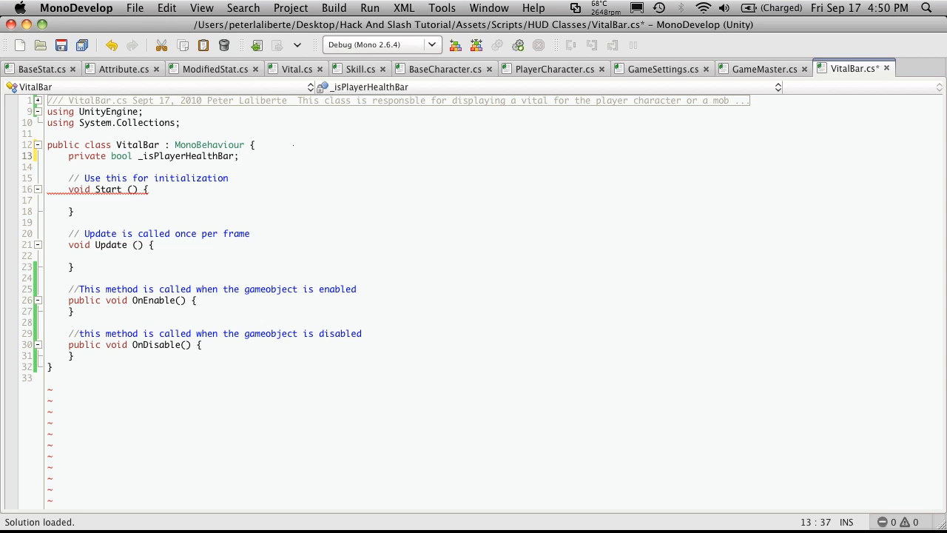
- Add '_isPlayerHealthBar = true;' inside Start()
click(70, 200)
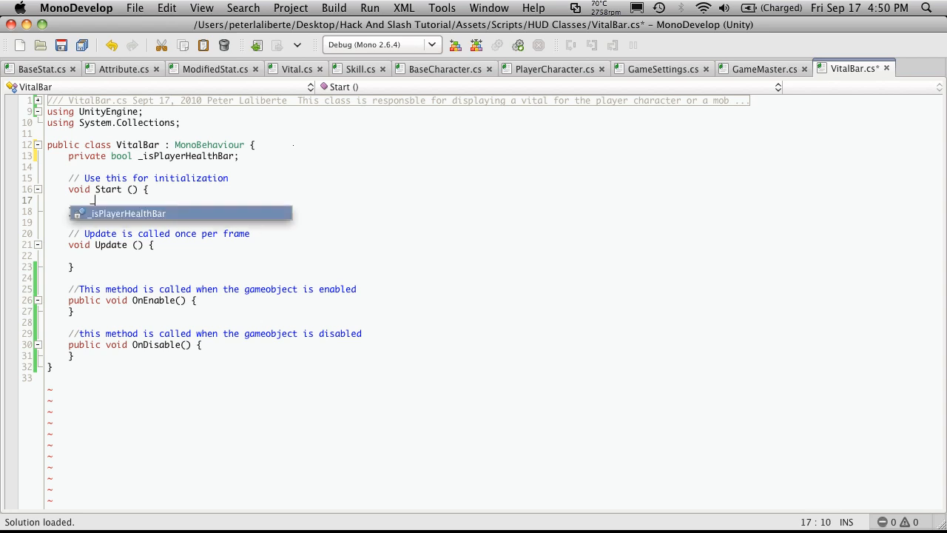
text(_isPlayerHealthBar = tr)
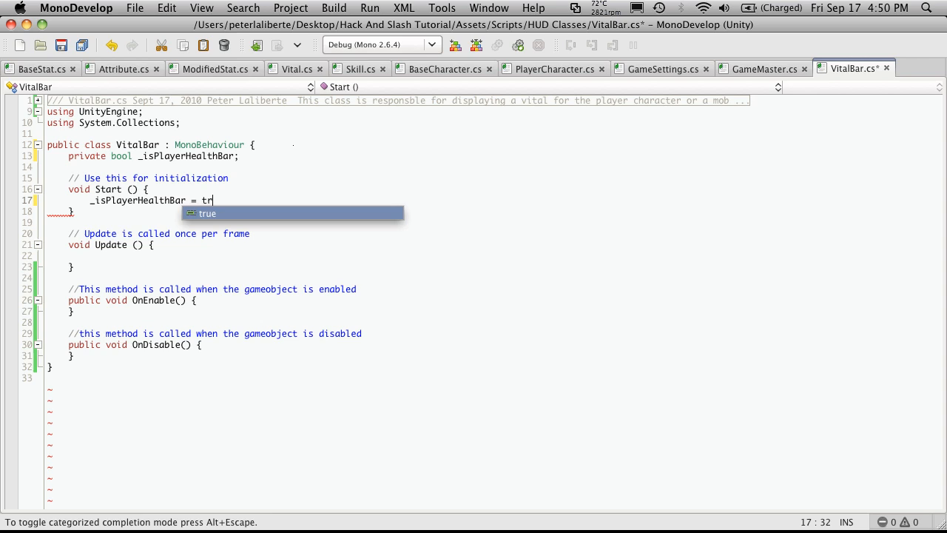
text(e;)
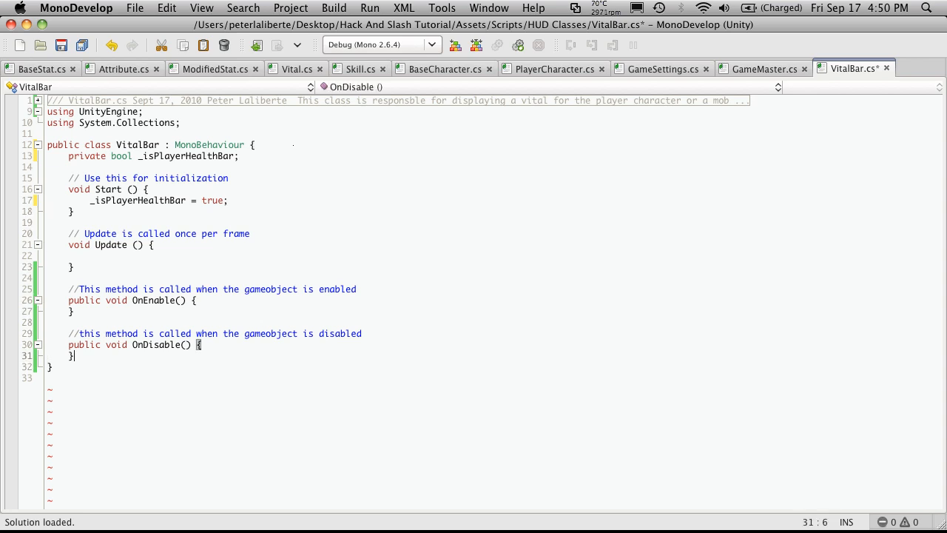
- Write 'public void SetPlayerHealth(bool b)' after OnDisable, assigning '_isPlayerHealthBar = b;'
key(Return)
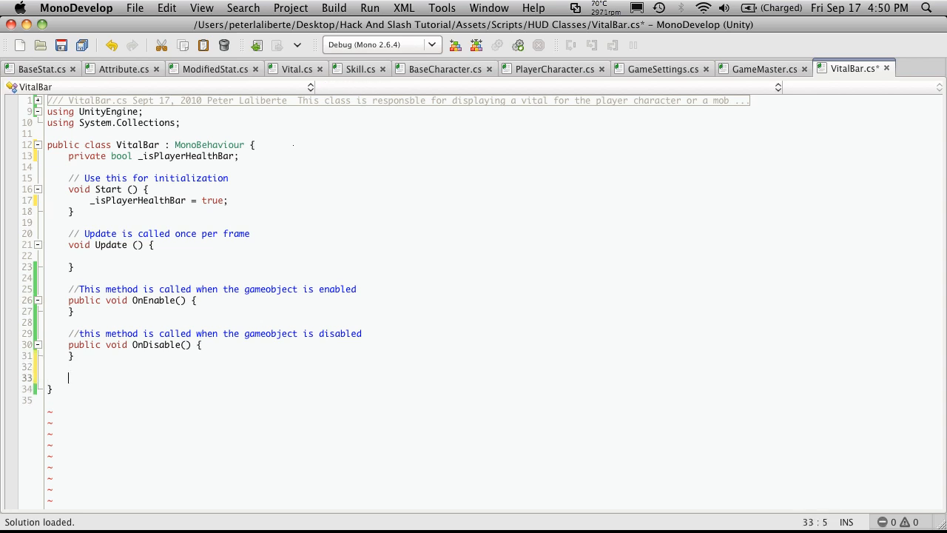
text(public void S)
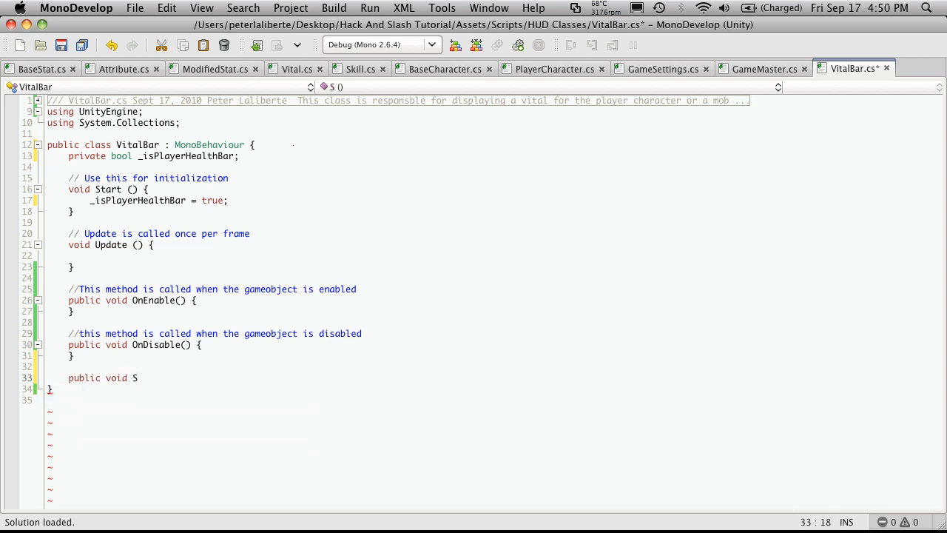
text(etPlayer)
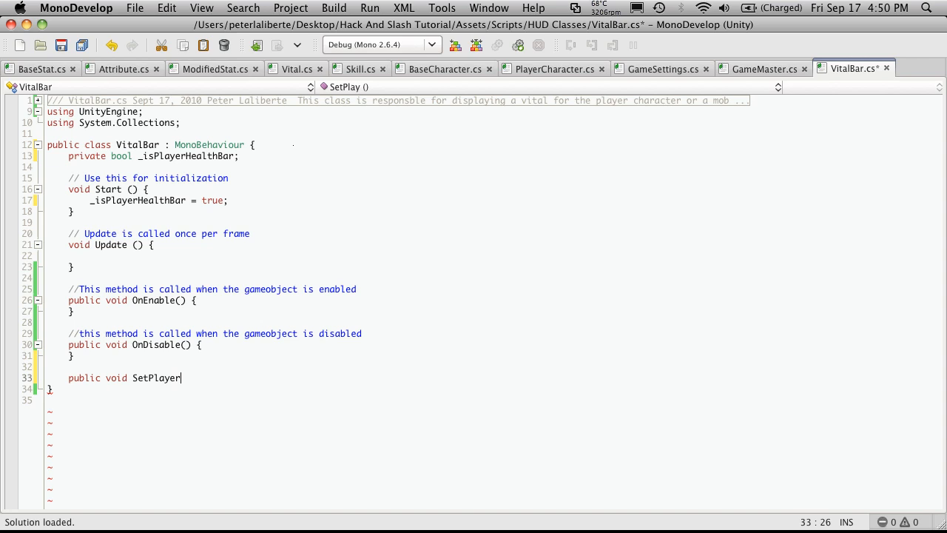
text(Health)
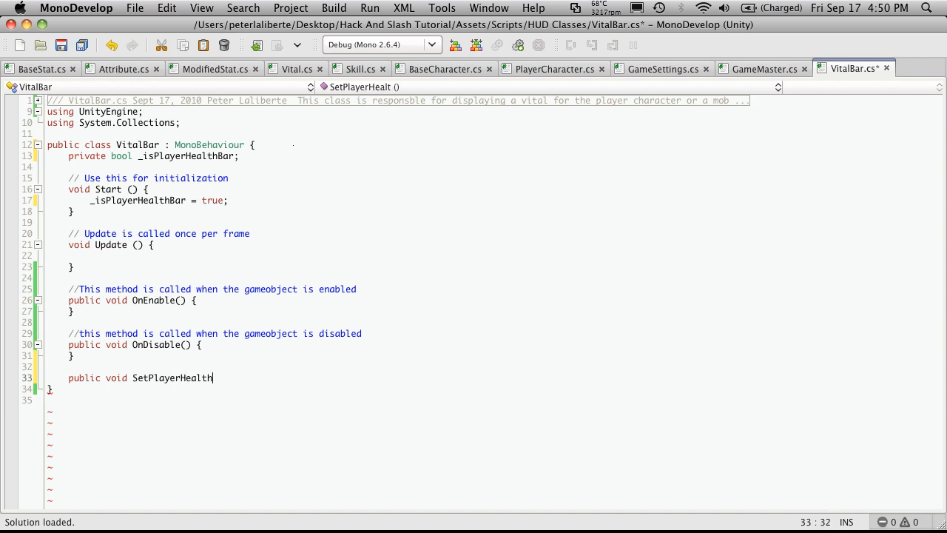
text(()
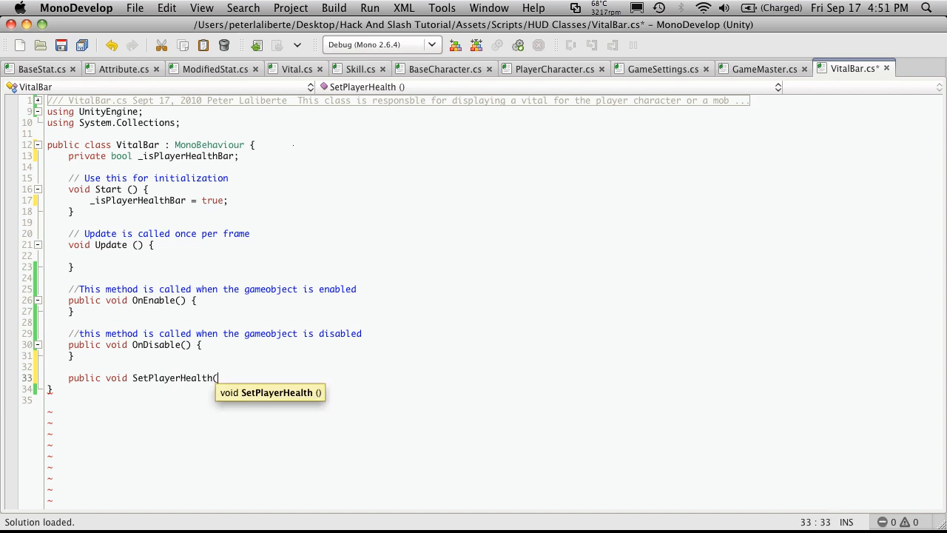
text(bool b) {)
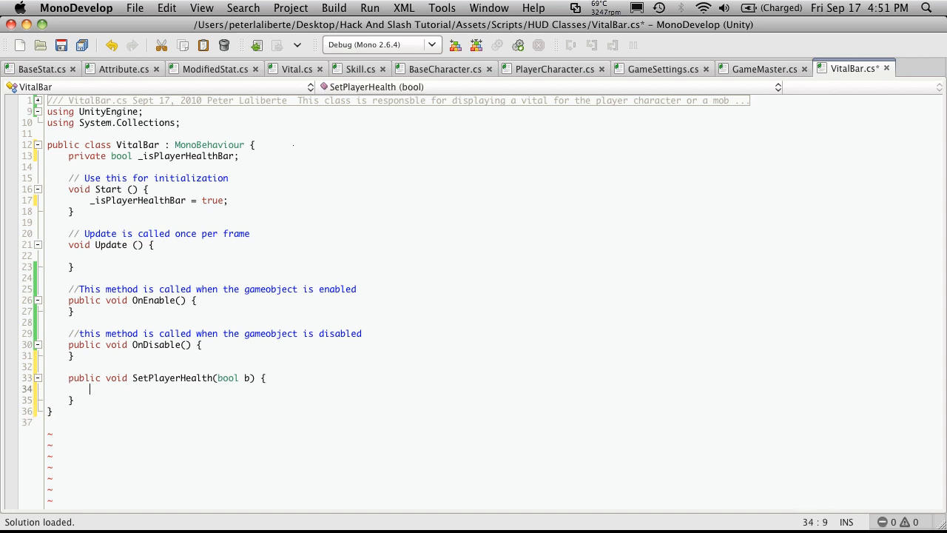
text(_isPlayerHealthBar = b;)
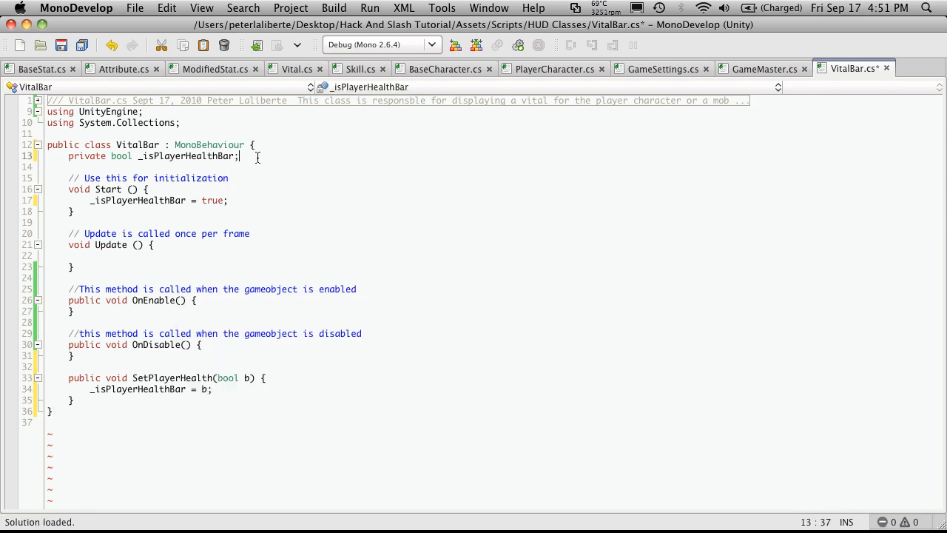
- Comment _isPlayerHealthBar: '// this boolean value tells us if this is the player healthbar or the mob healthbar'
text(//)
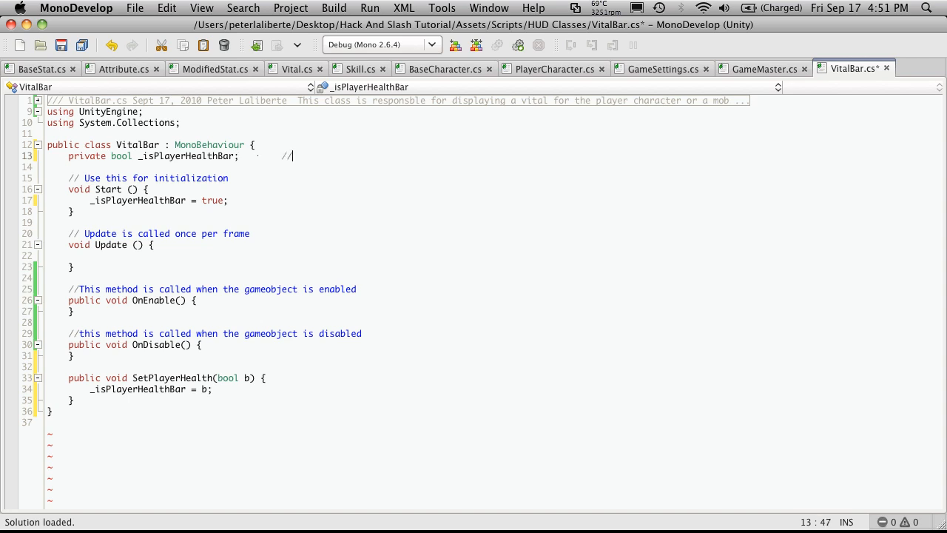
text(this)
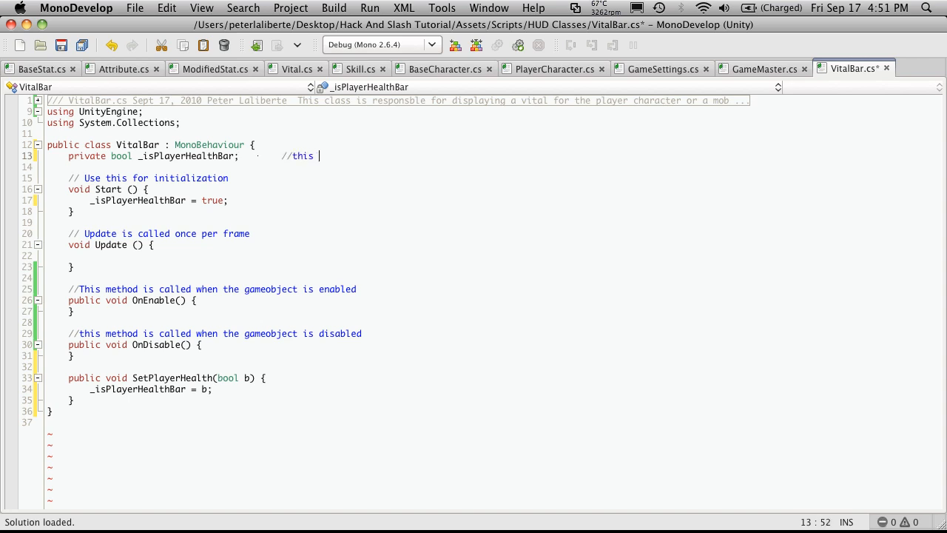
text(boolean)
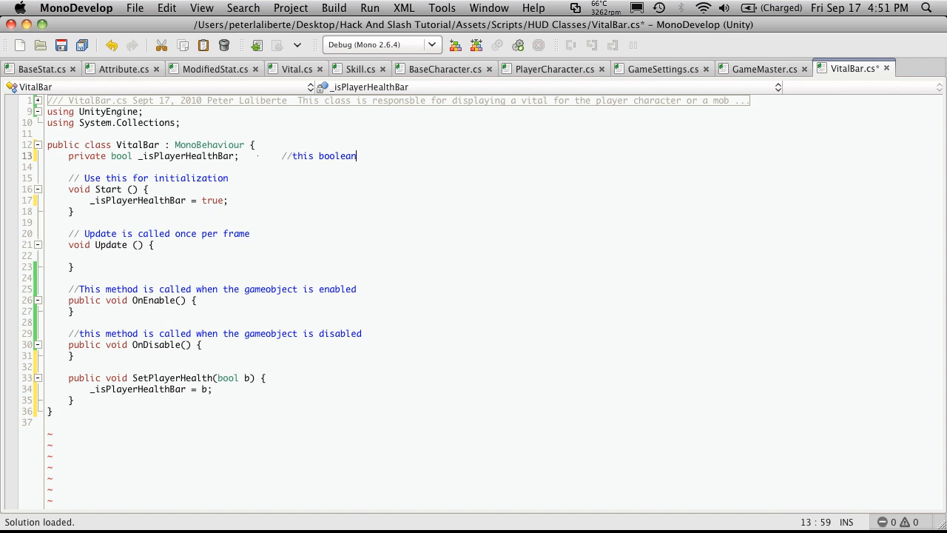
text(value)
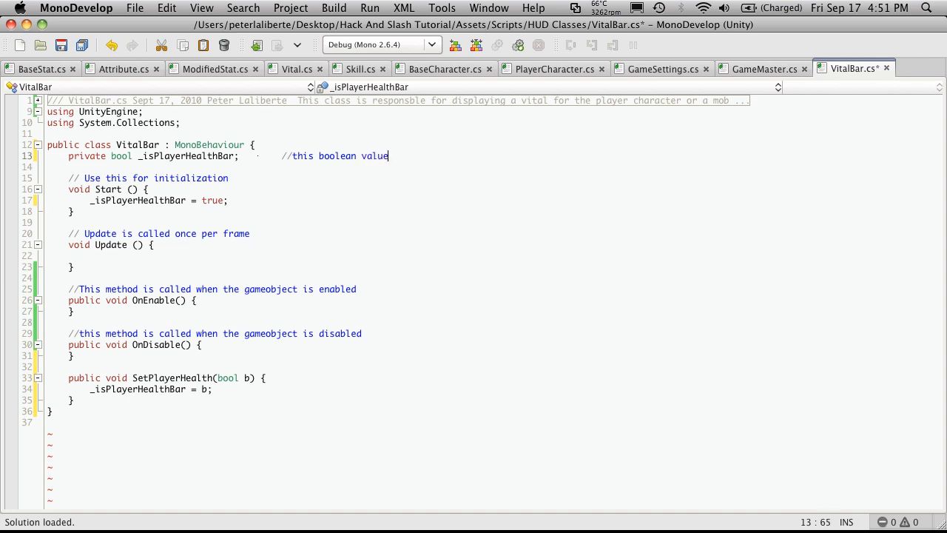
text(te)
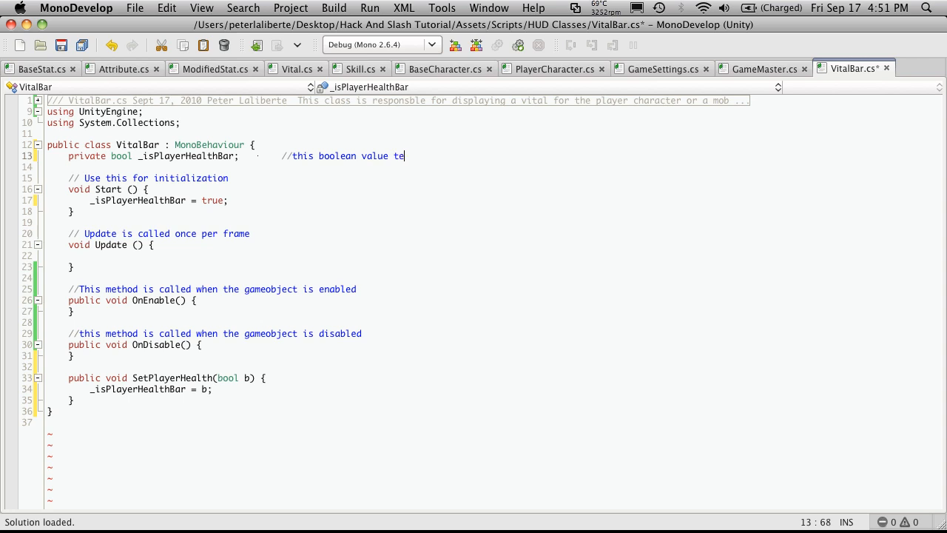
text(lls us if th)
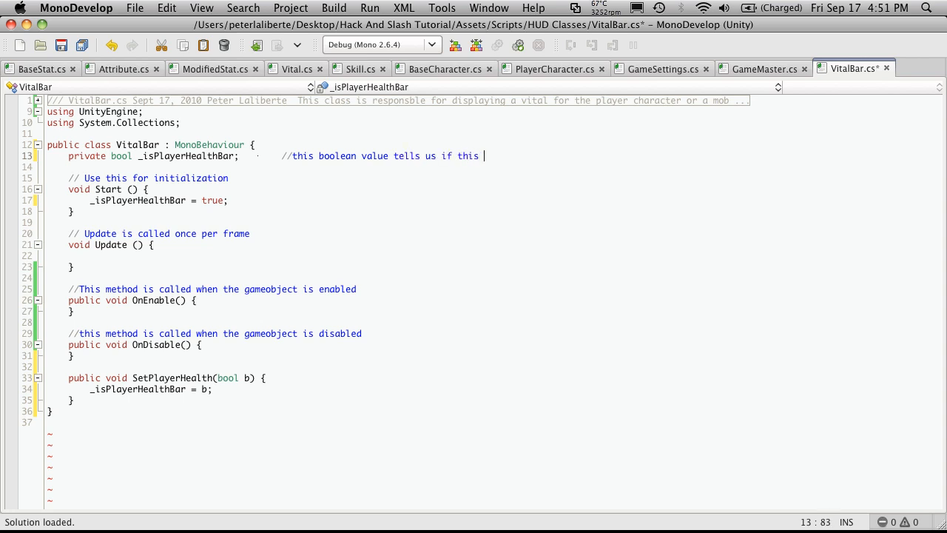
text(is the player healthbar or the mob healthbar)
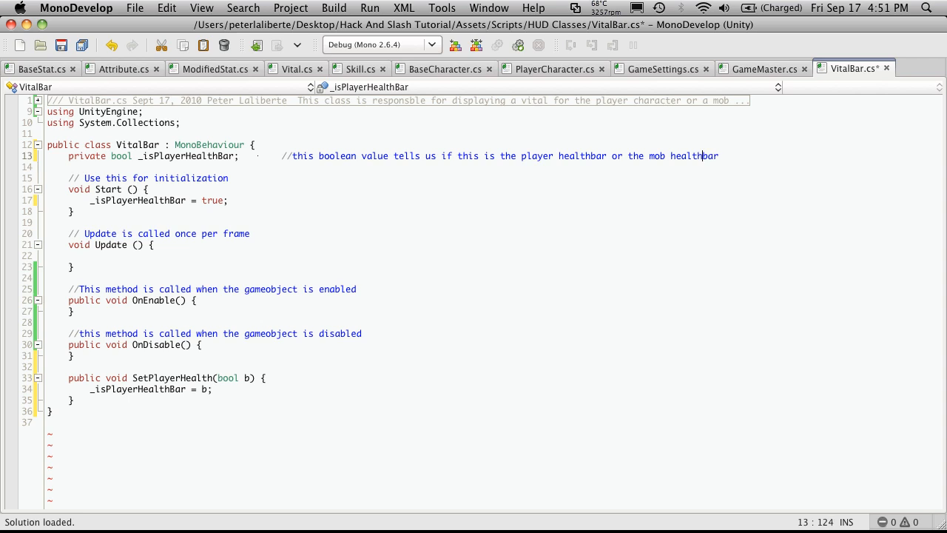
- Add '//settig the healthbar to the player or mob' above SetPlayerHealth and save
click(151, 370)
text(//)
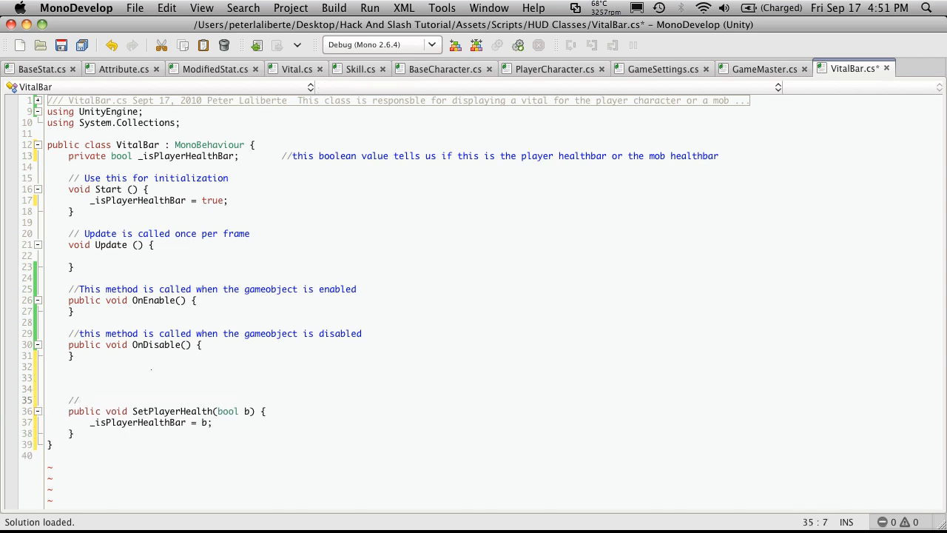
text(changing t)
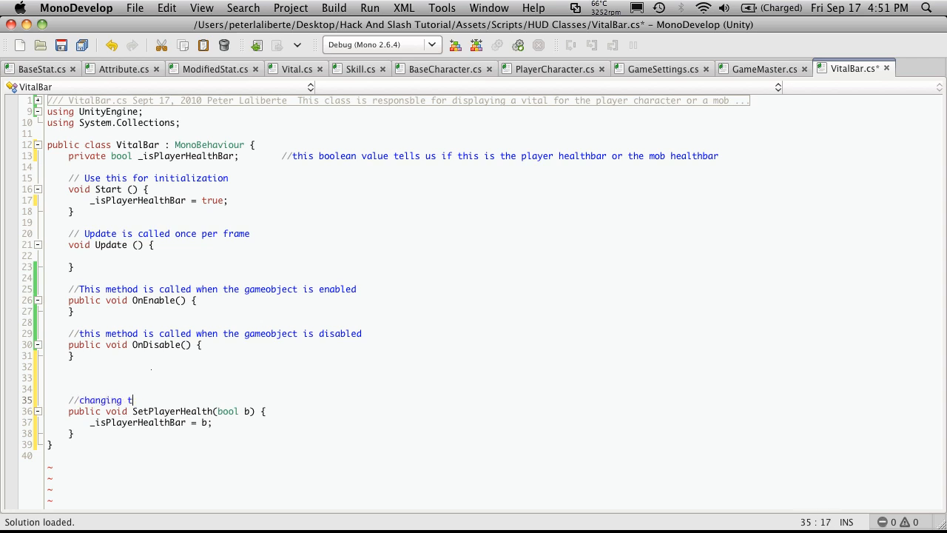
text(he)
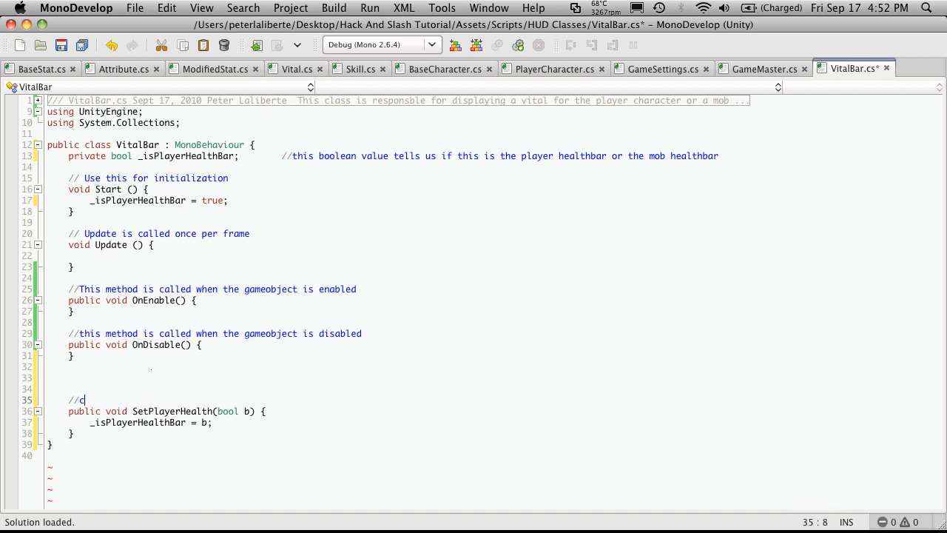
text(settig the health)
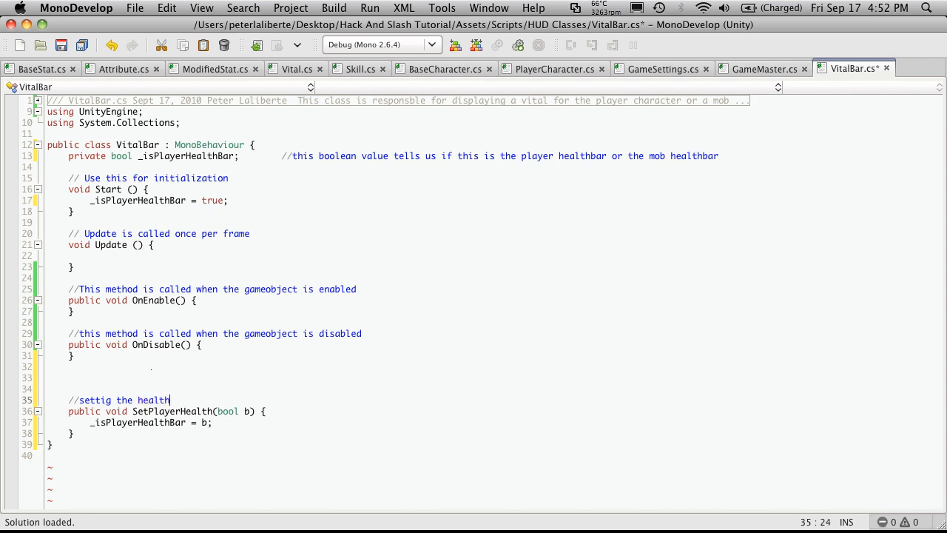
text(bar)
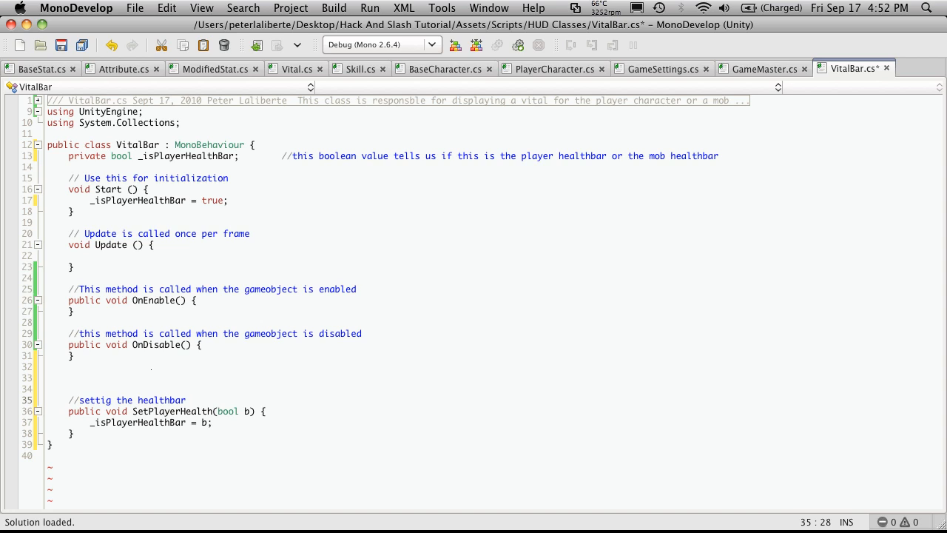
text(to)
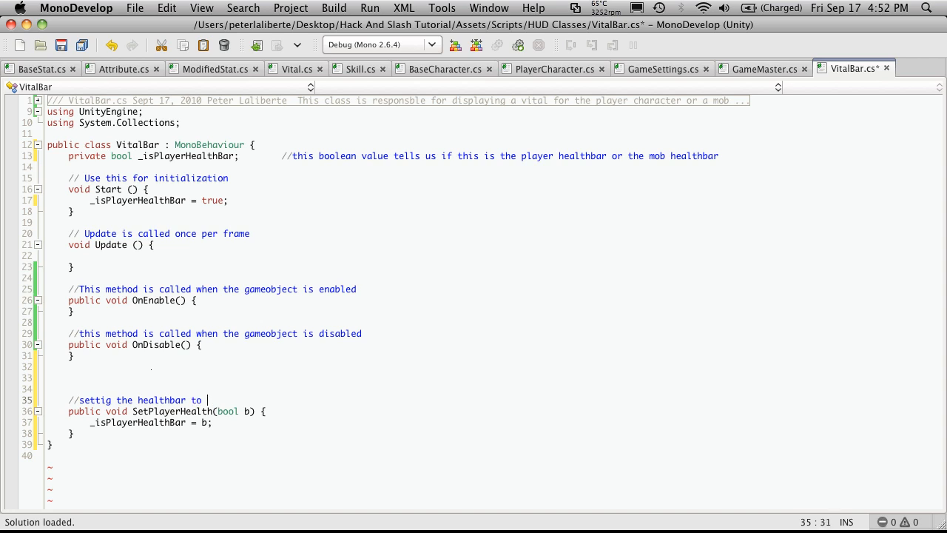
text(the player or m)
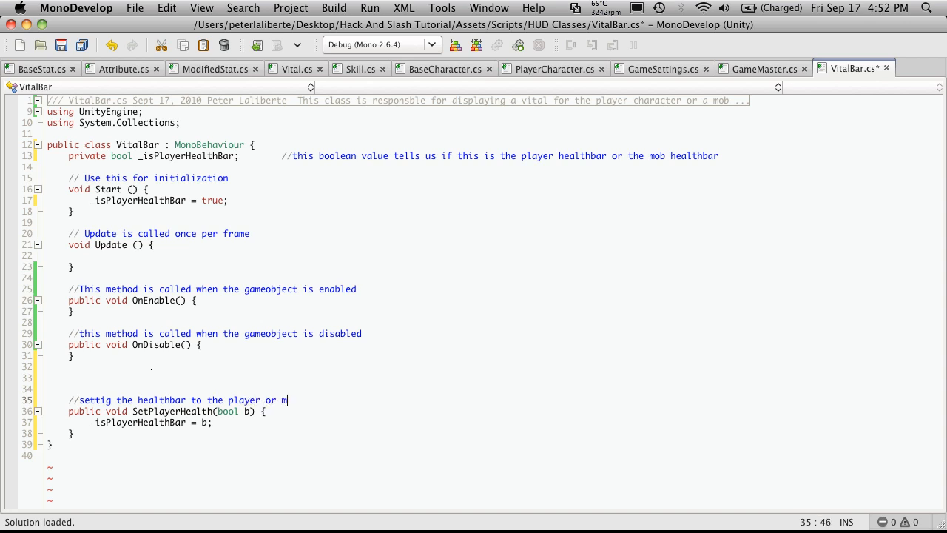
text(ob)
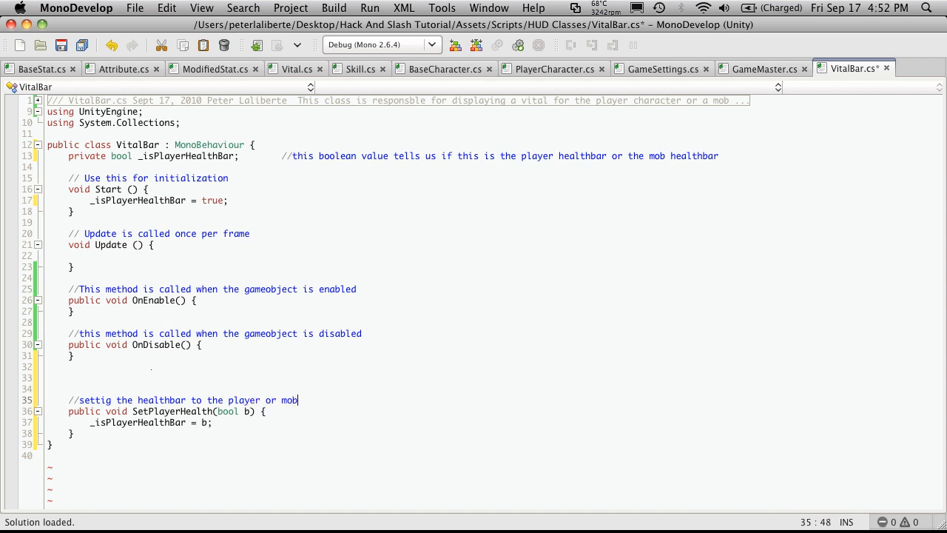
key(cmd+s)
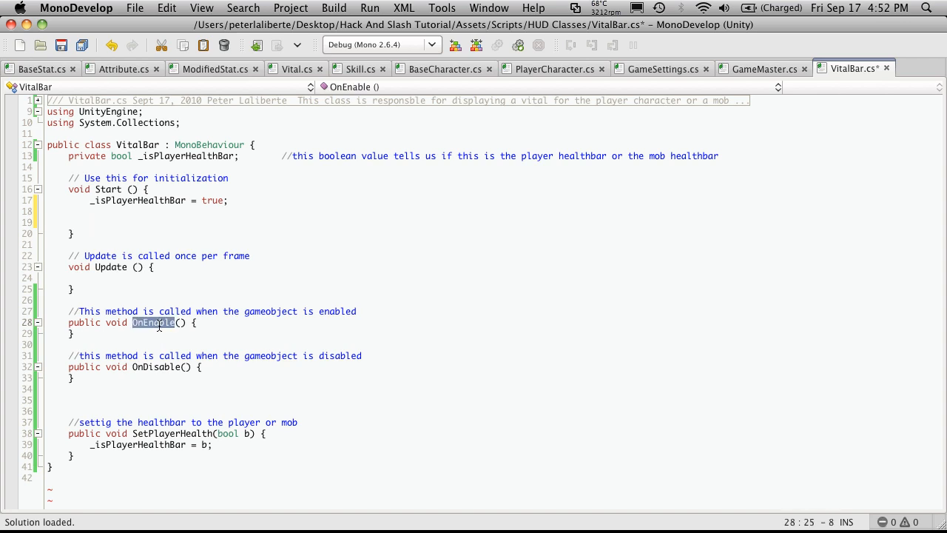
- Add an OnEnable(); call inside Start and select the OnEnable method name
click(91, 222)
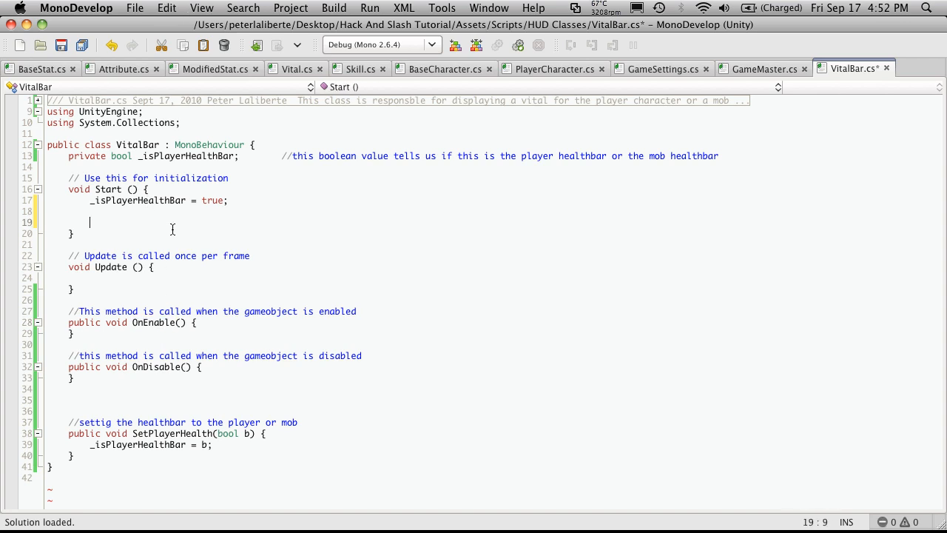
text(OnEnable();)
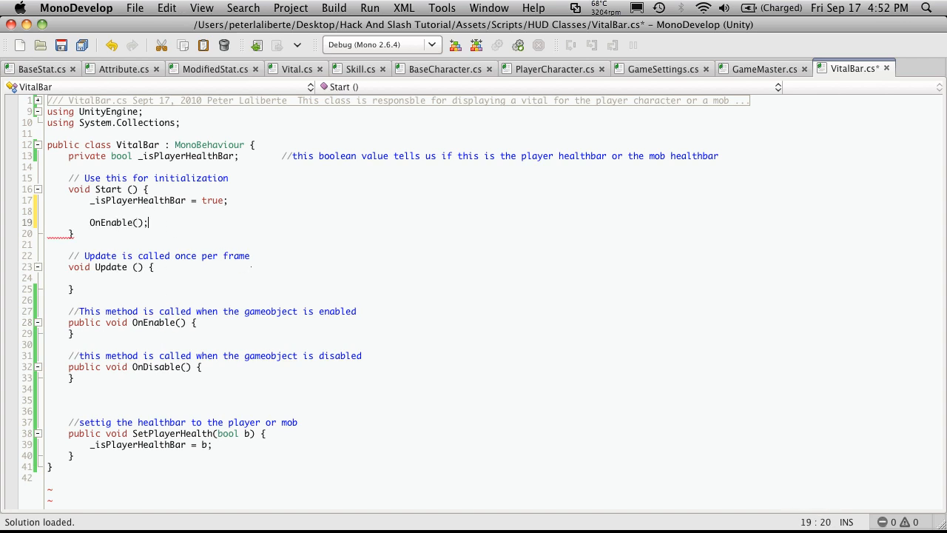
double_click(154, 322)
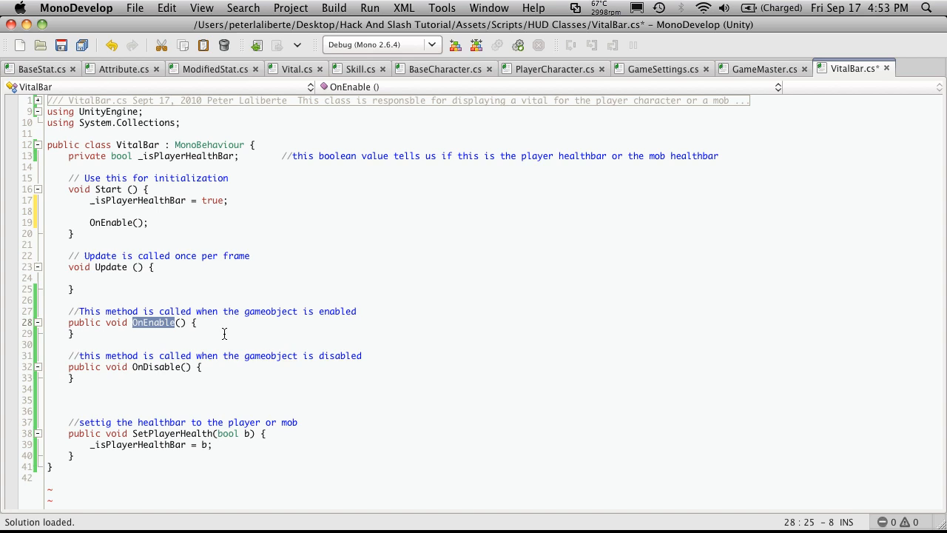
mouse_move(222, 331)
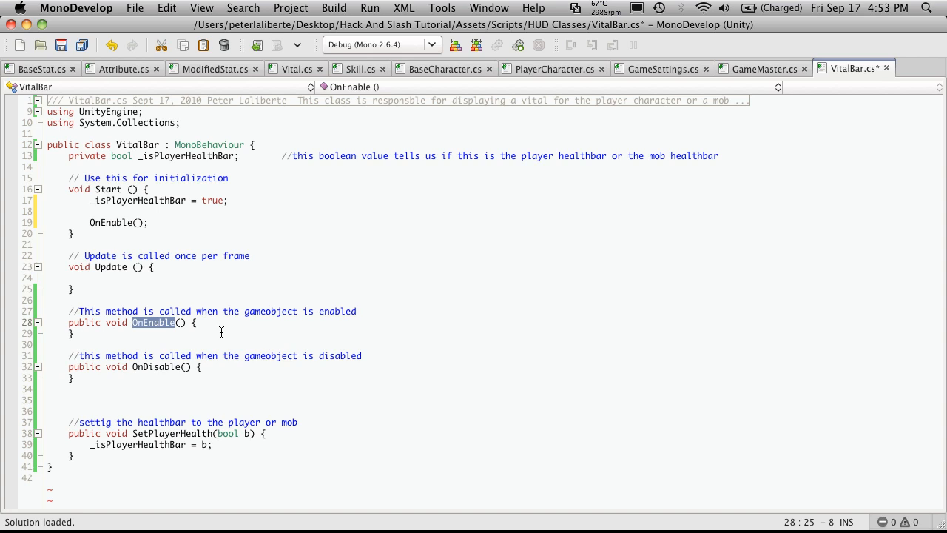
mouse_move(183, 242)
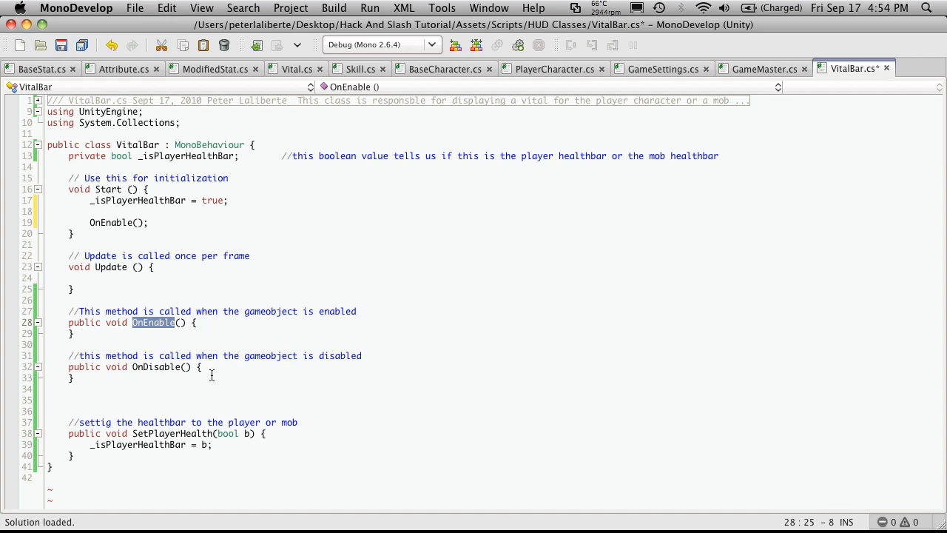
mouse_move(113, 386)
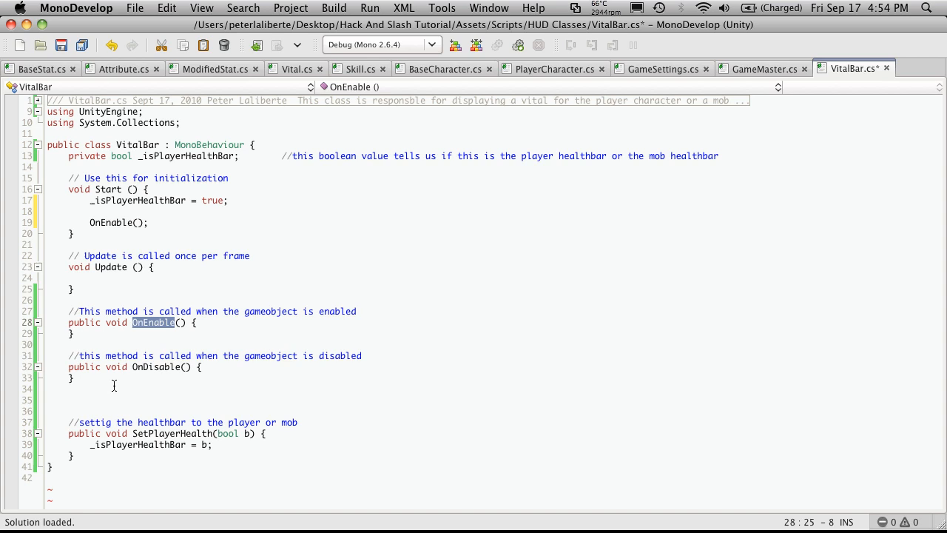
mouse_move(186, 371)
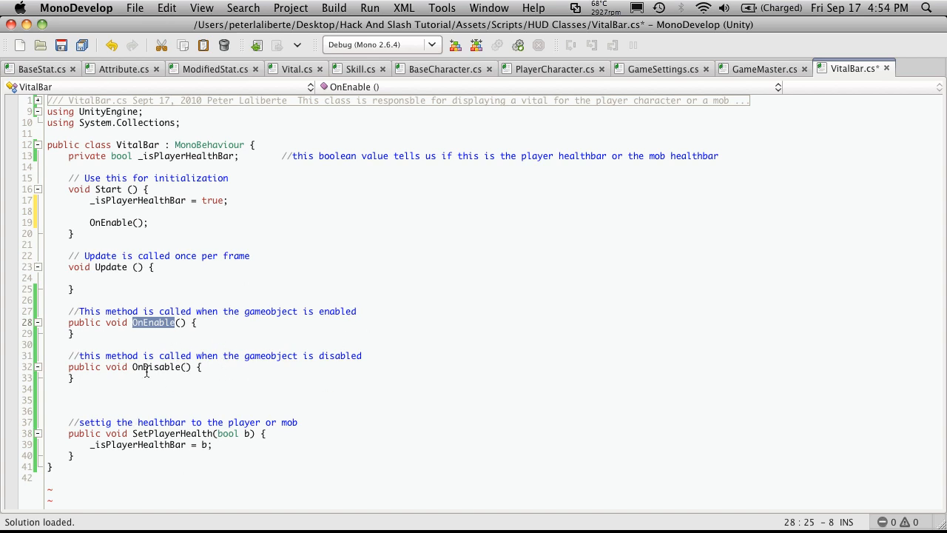
mouse_move(188, 376)
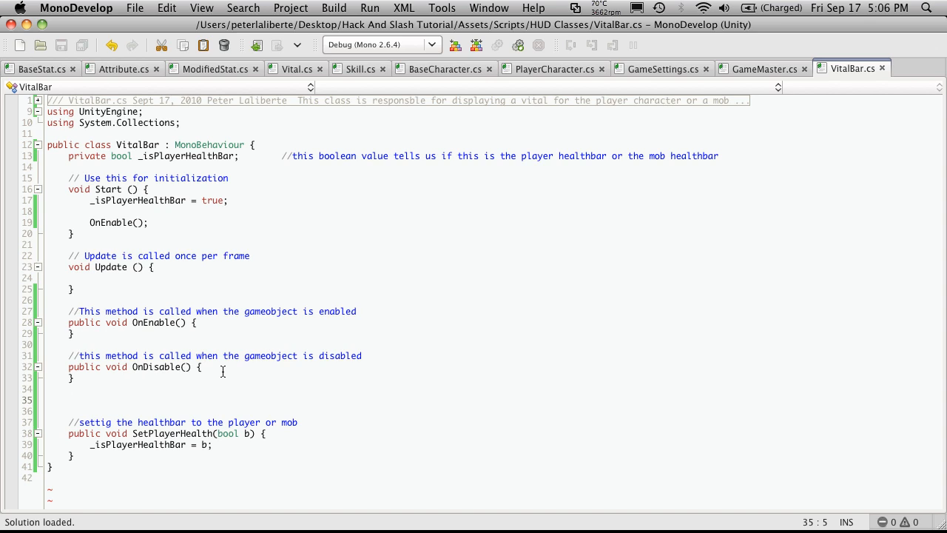
- Begin a new public void ChangeHealthBarSize method declaration on a fresh line
key(Return)
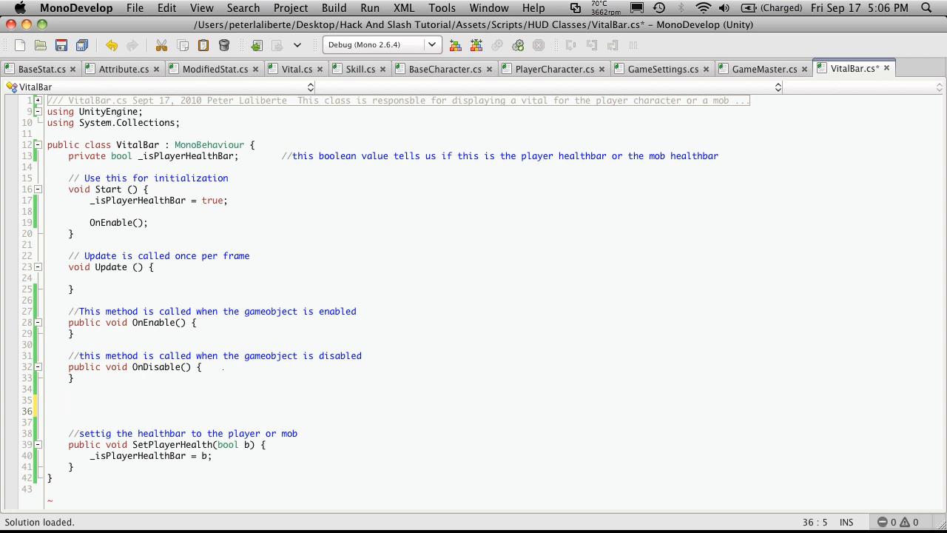
text(pul)
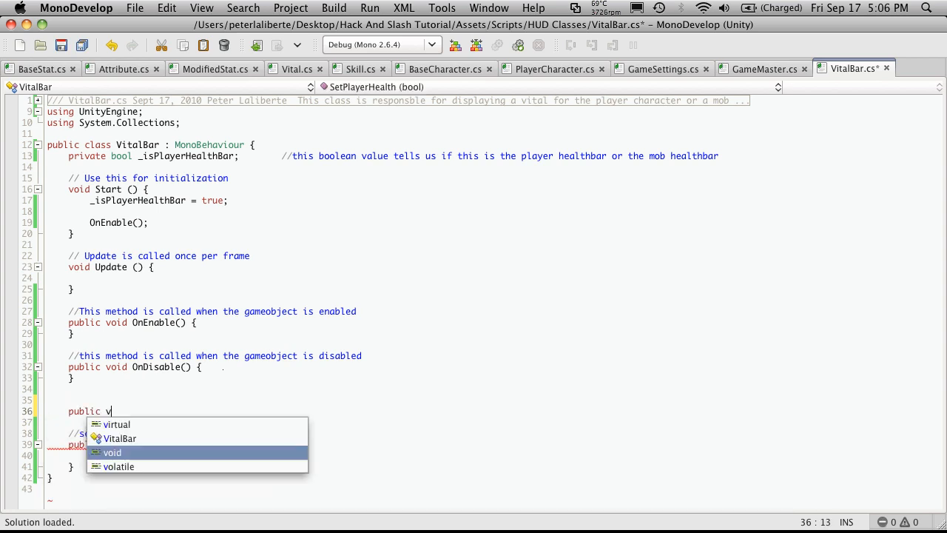
key(Return)
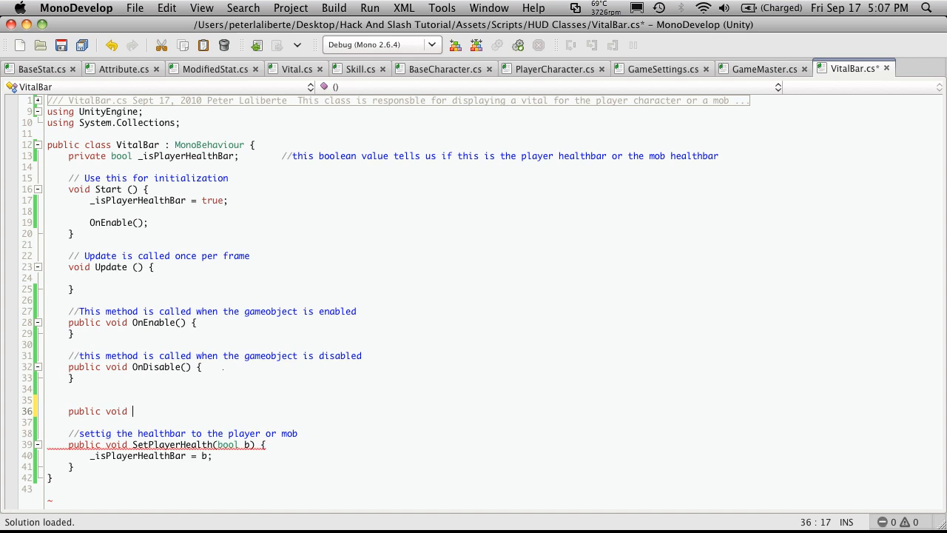
text(Change)
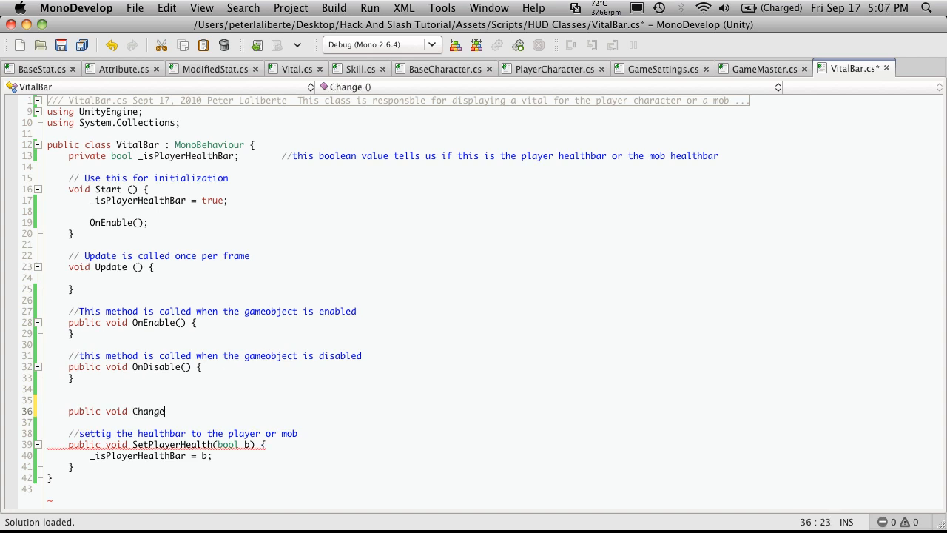
text(Healthbar)
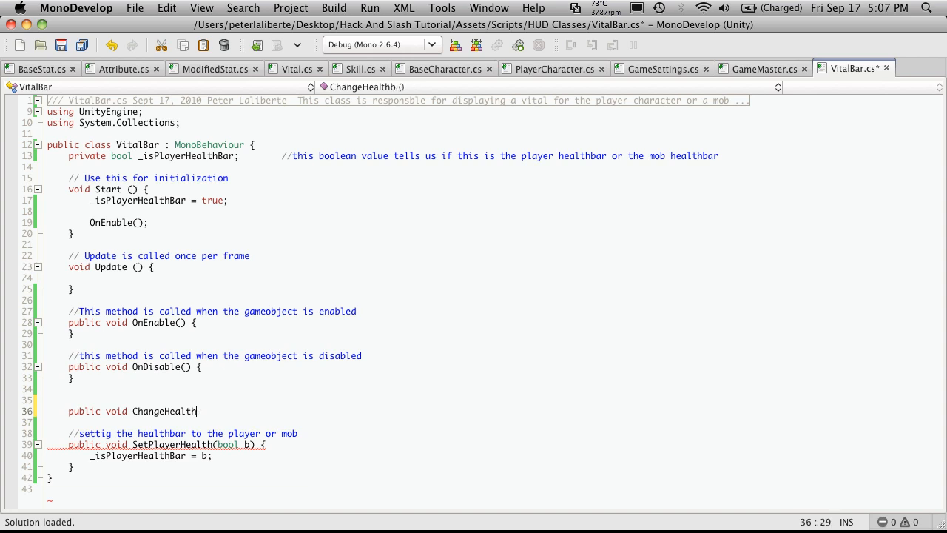
text(ba)
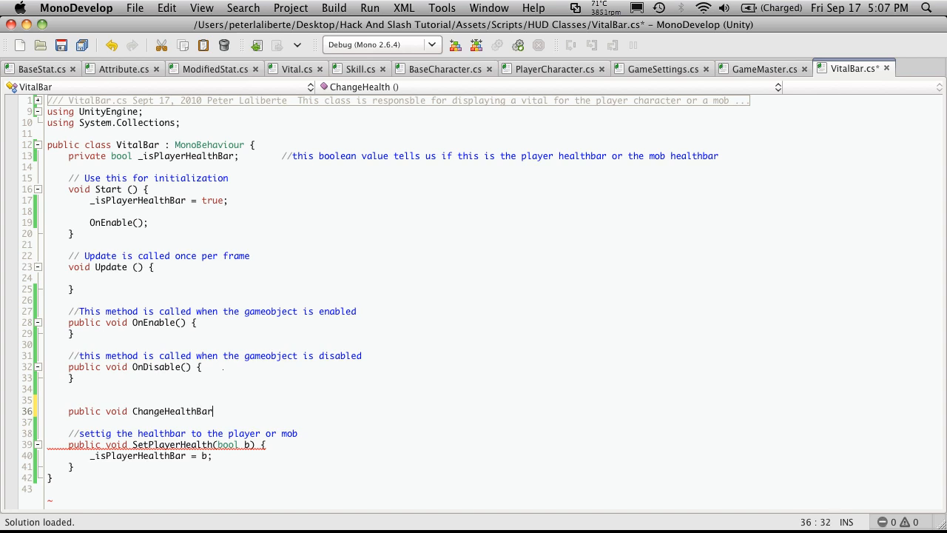
text(Size)
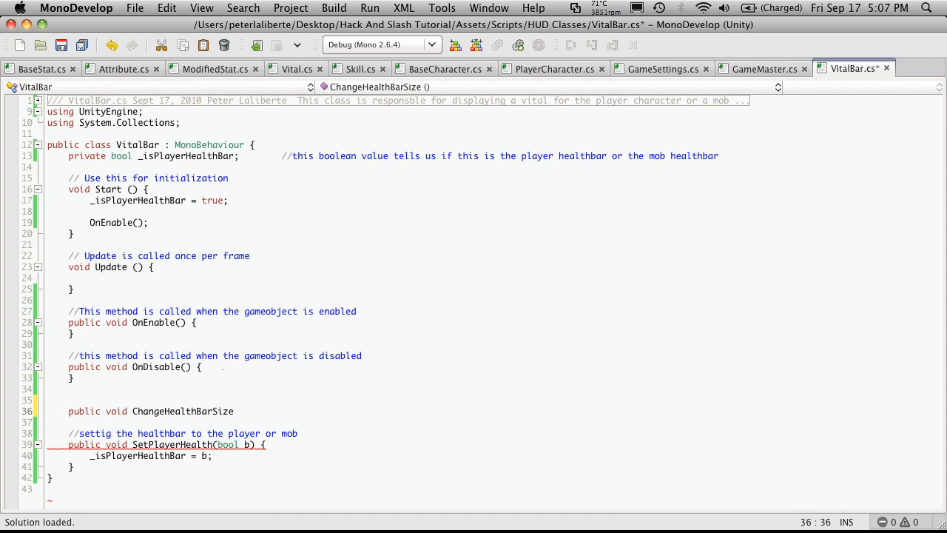
text(()
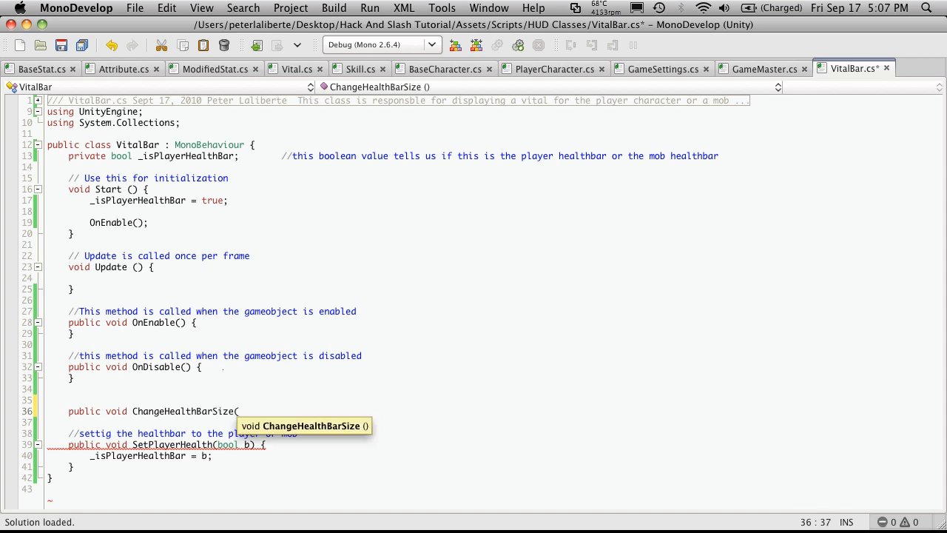
- Give ChangeHealthBarSize int curHealth and int maxHealth parameters and an empty body
text(fl)
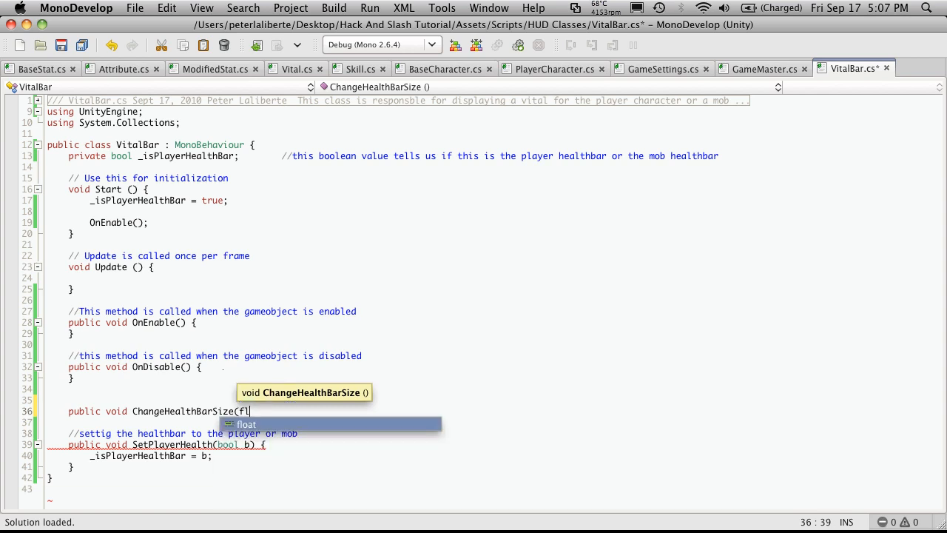
text(oat)
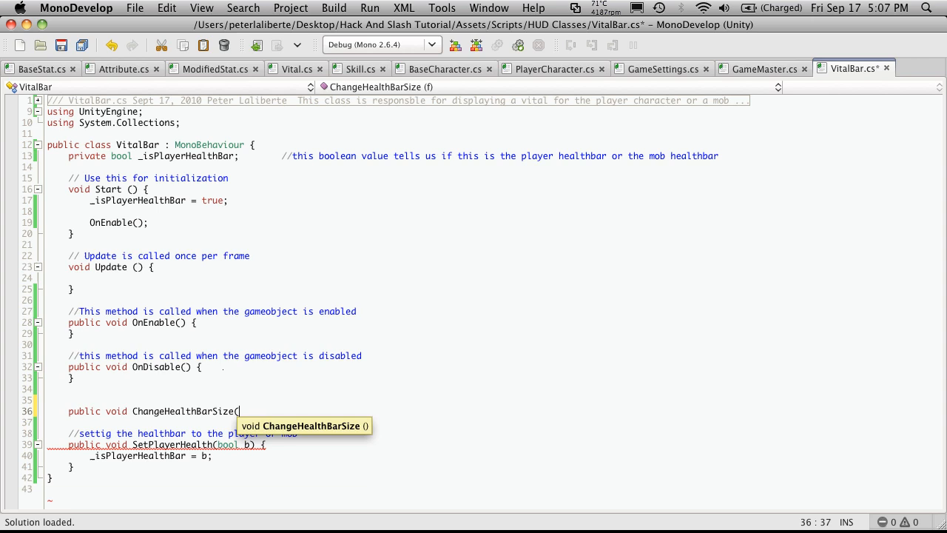
text(()
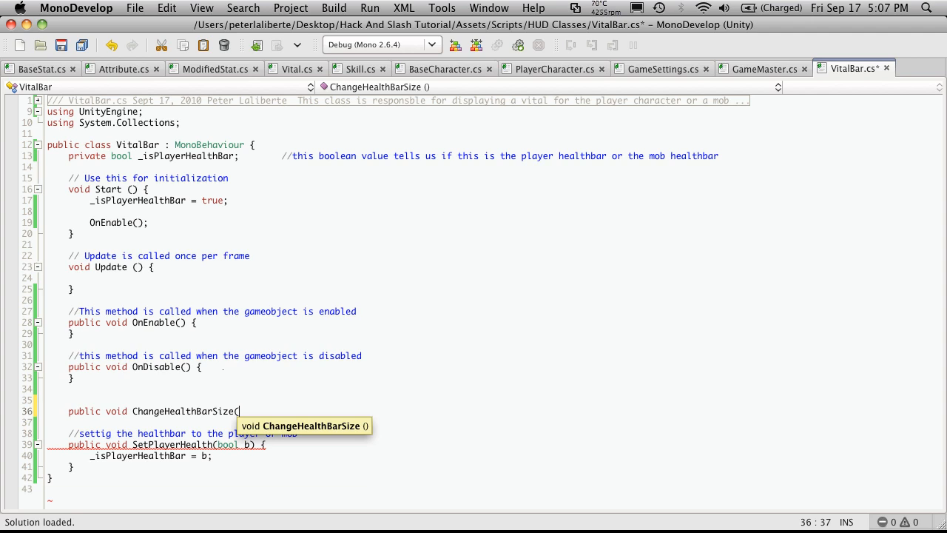
text(int)
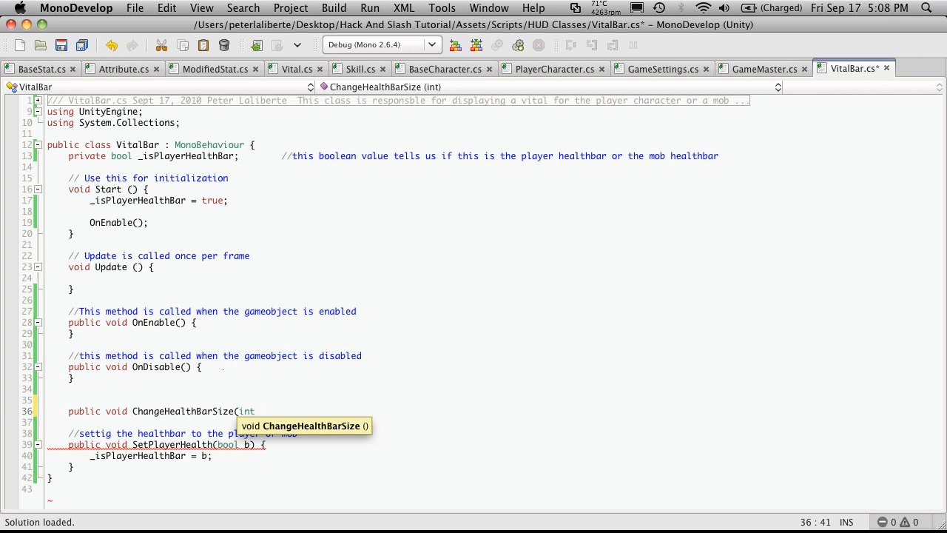
text(cur)
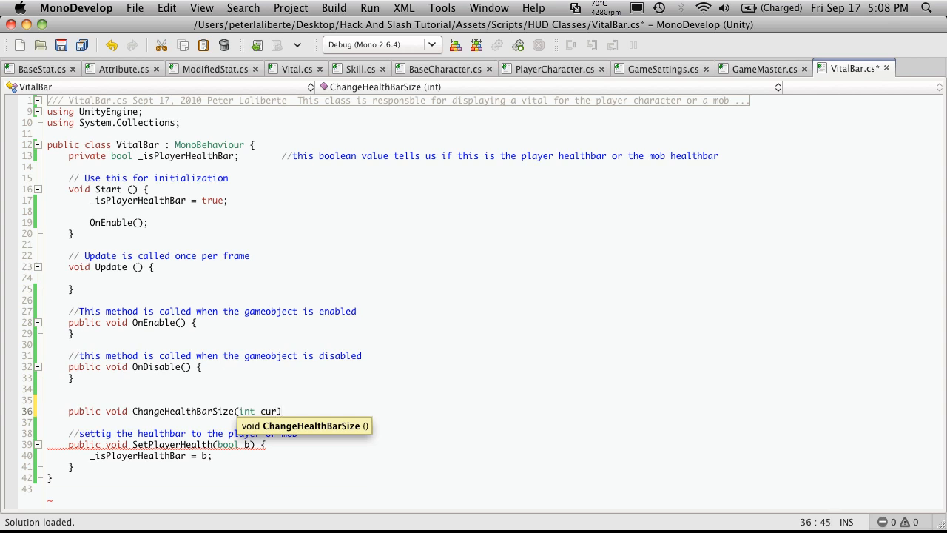
text(Health)
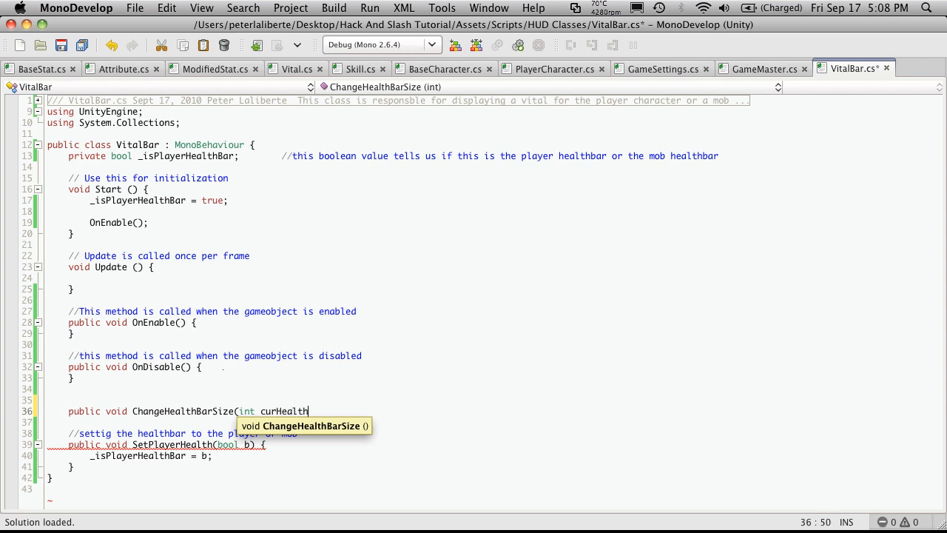
text(.)
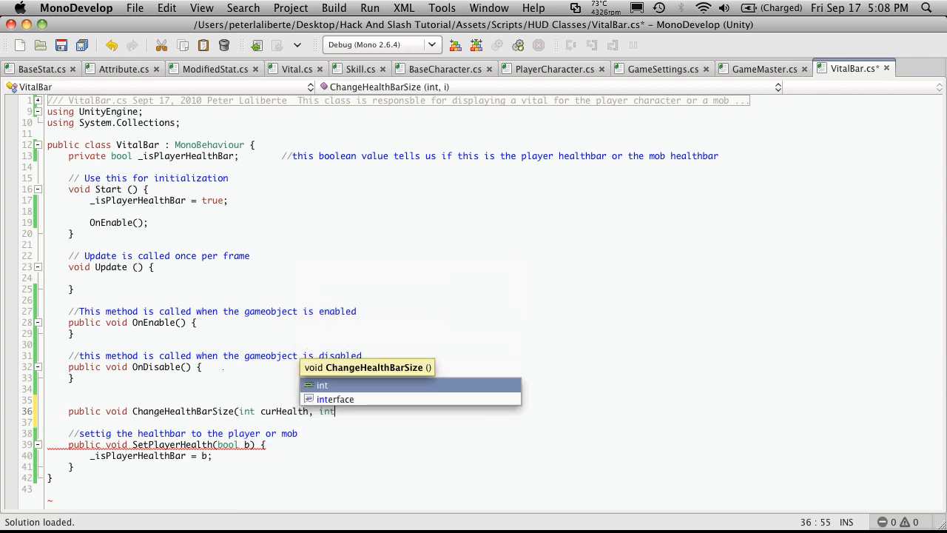
text(maxHealth)
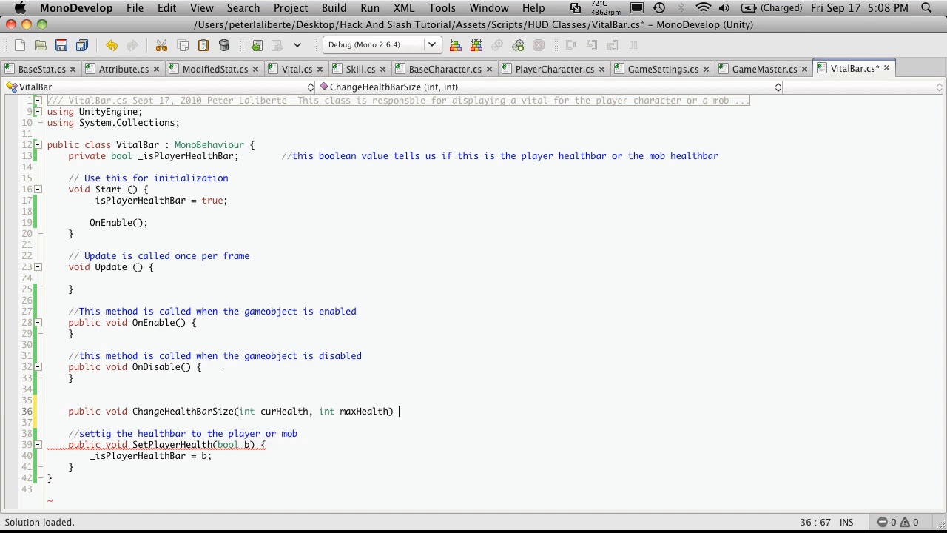
text({)
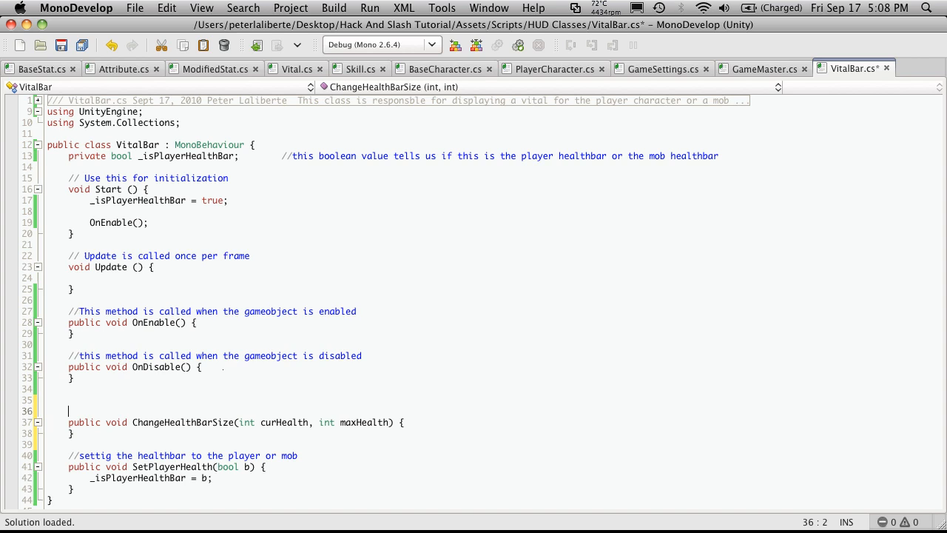
- Comment that ChangeHealthBarSize sizes the bar by the target's remaining health percentage, then save
text(//)
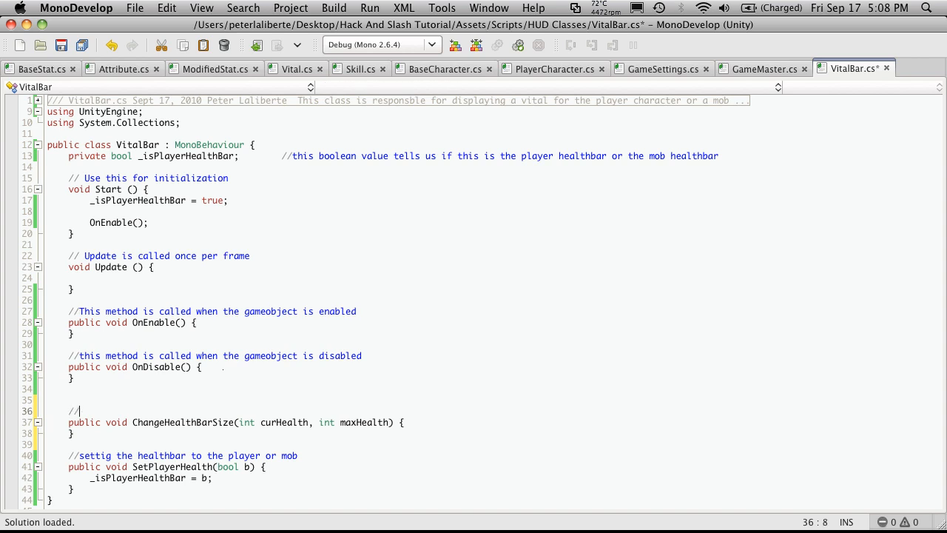
text(This method will cal)
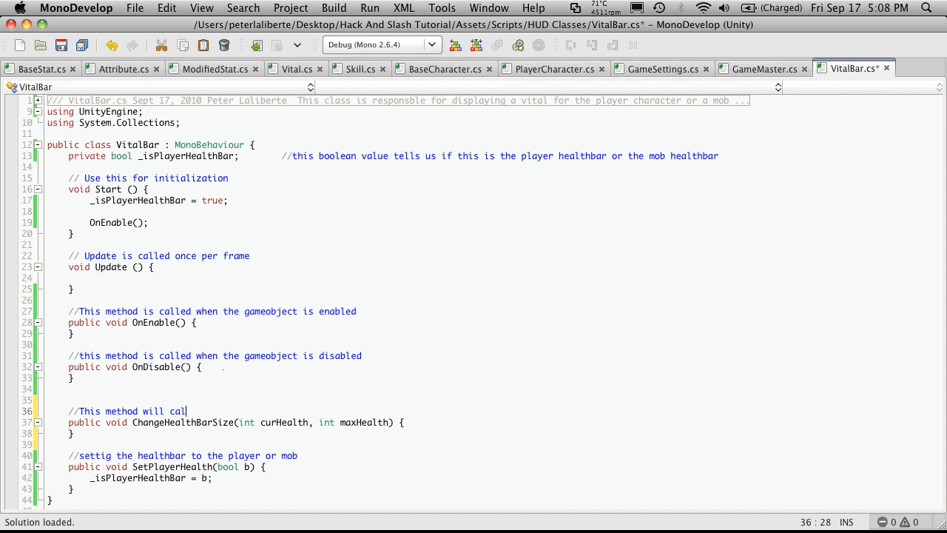
text(culate the total size of the healthbae in)
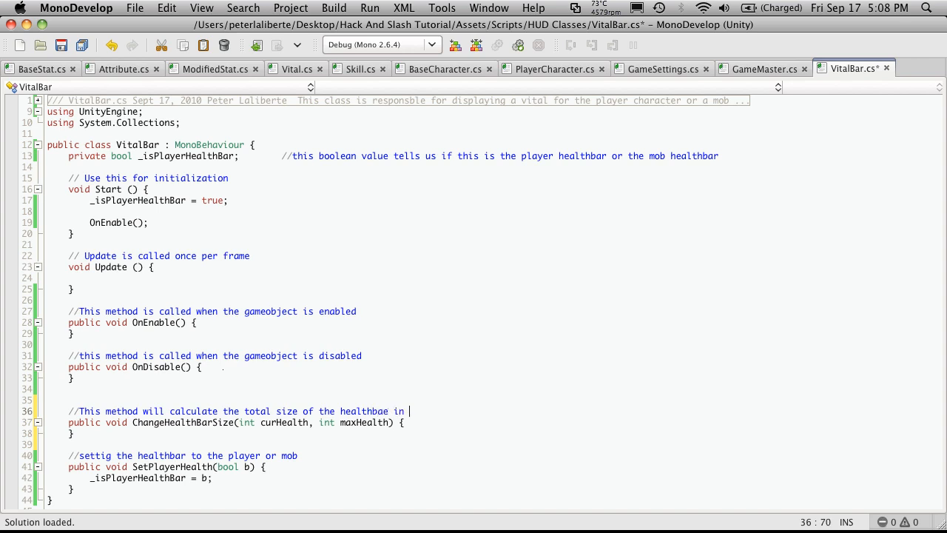
text(rela)
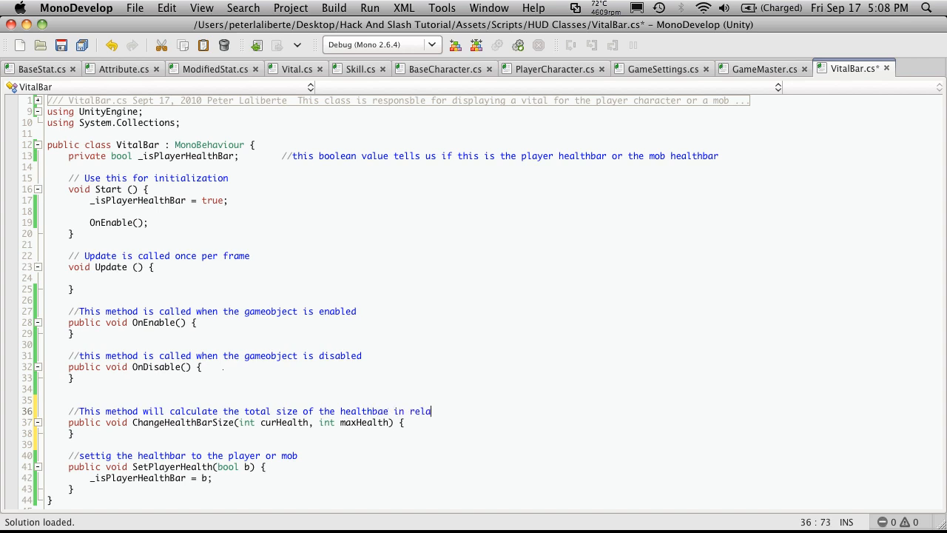
text(tion to the the %)
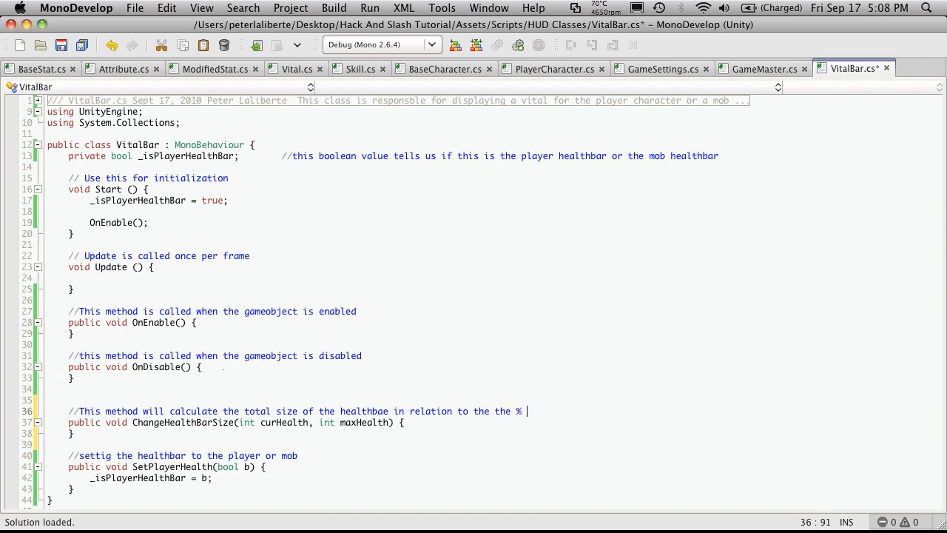
text(of health the p)
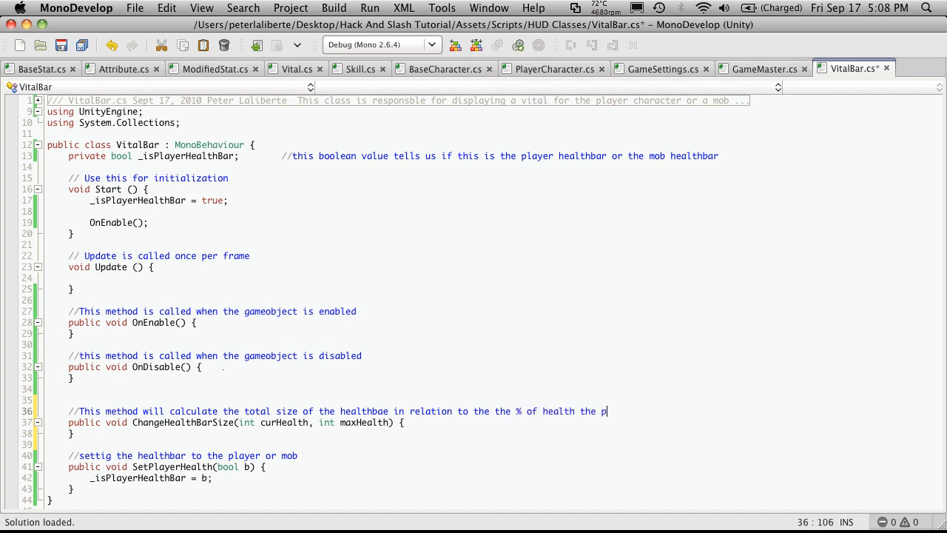
text(arg)
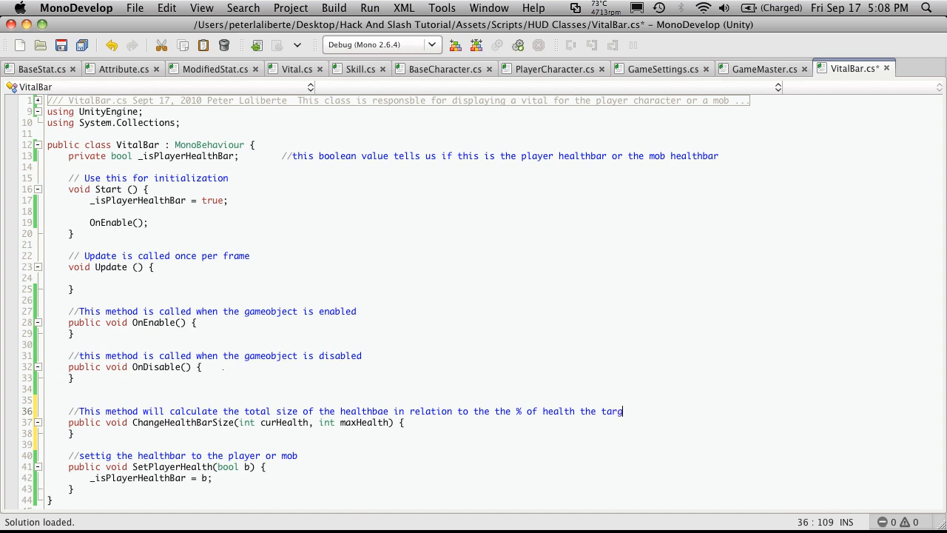
text(et has left)
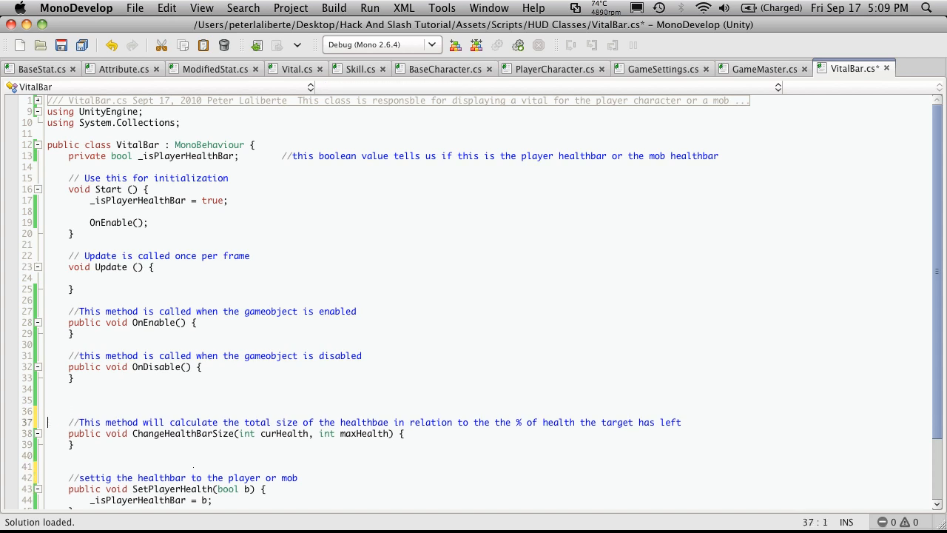
key(cmd+s)
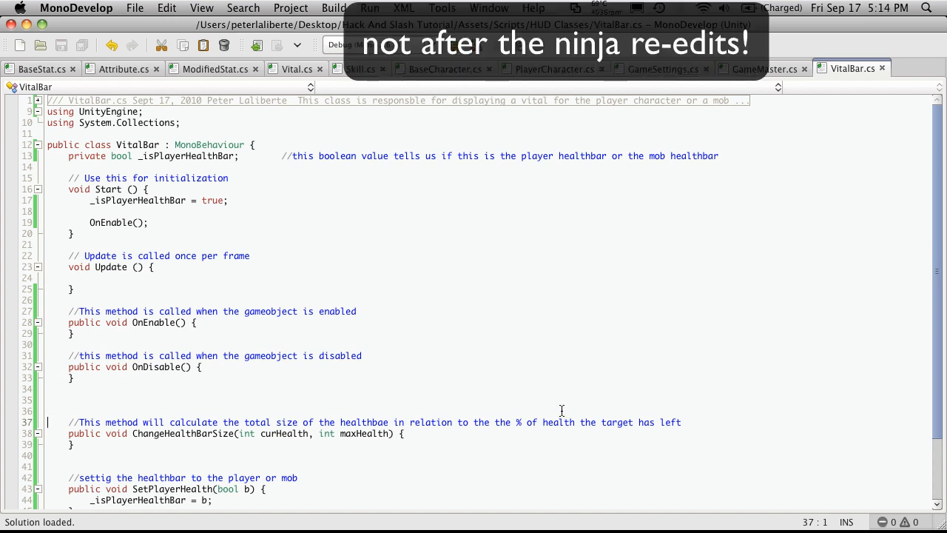
mouse_move(507, 367)
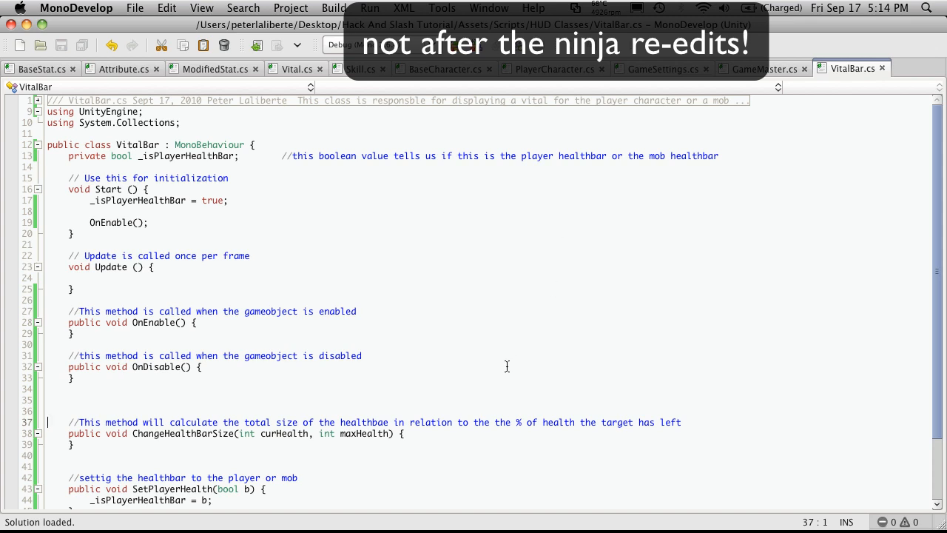